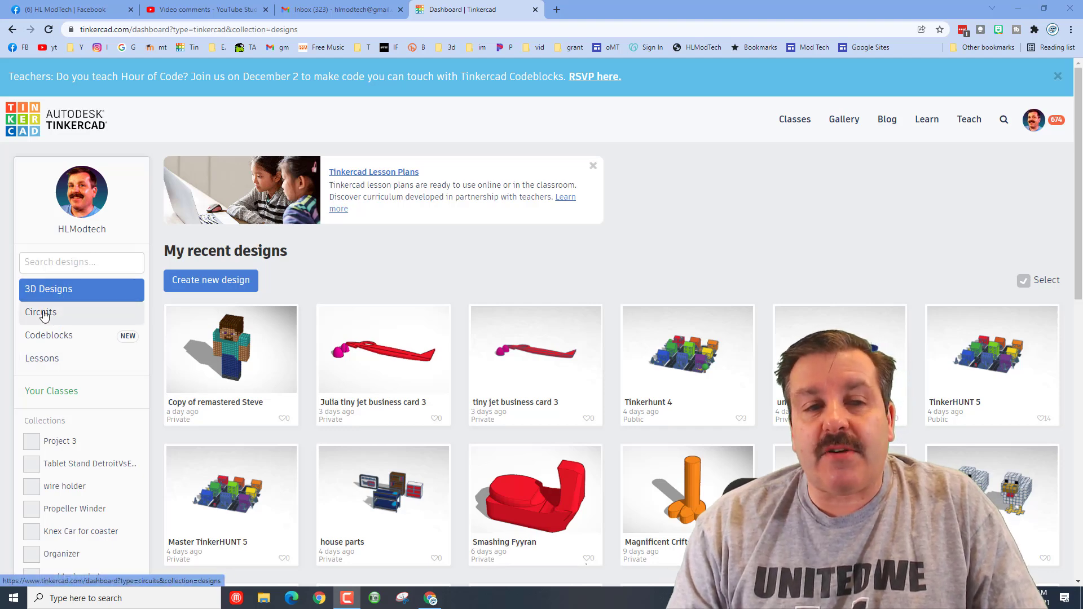
- Create a new circuit design from the dashboard and name it 'tree mdh'
{"action": "left_click", "coordinate": [41, 312]}
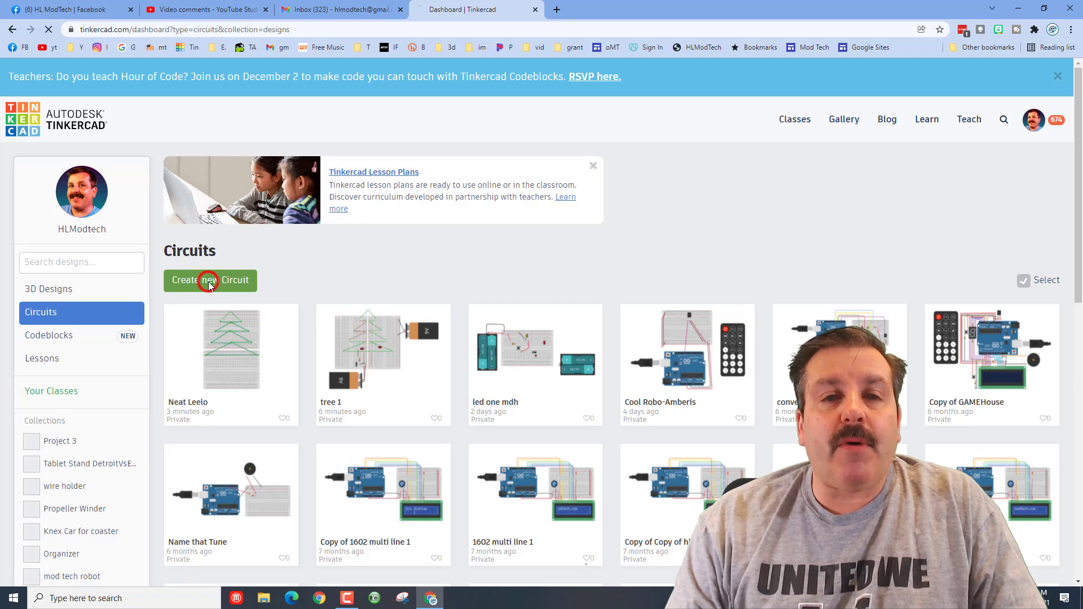
{"action": "left_click", "coordinate": [209, 281]}
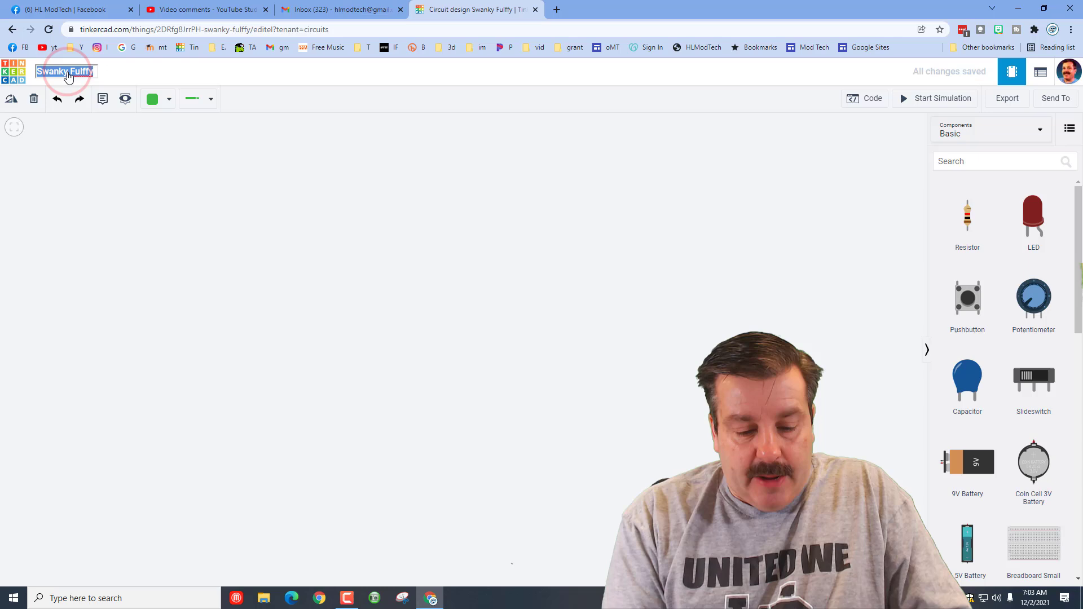
{"action": "type", "text": "tree mdh"}
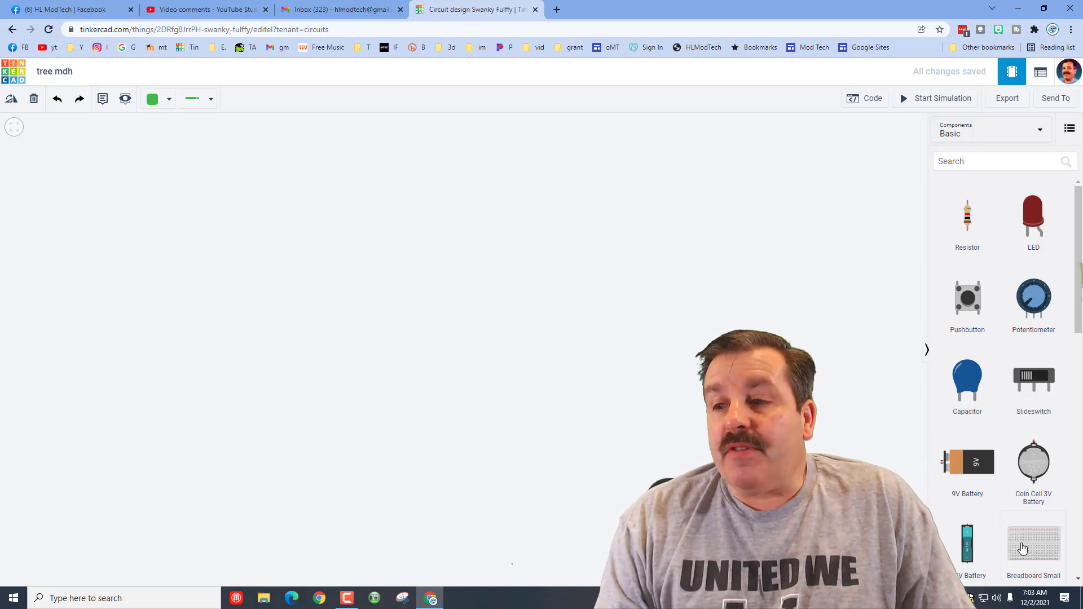
- Place a small breadboard on the workplane
{"action": "left_click", "coordinate": [1033, 541]}
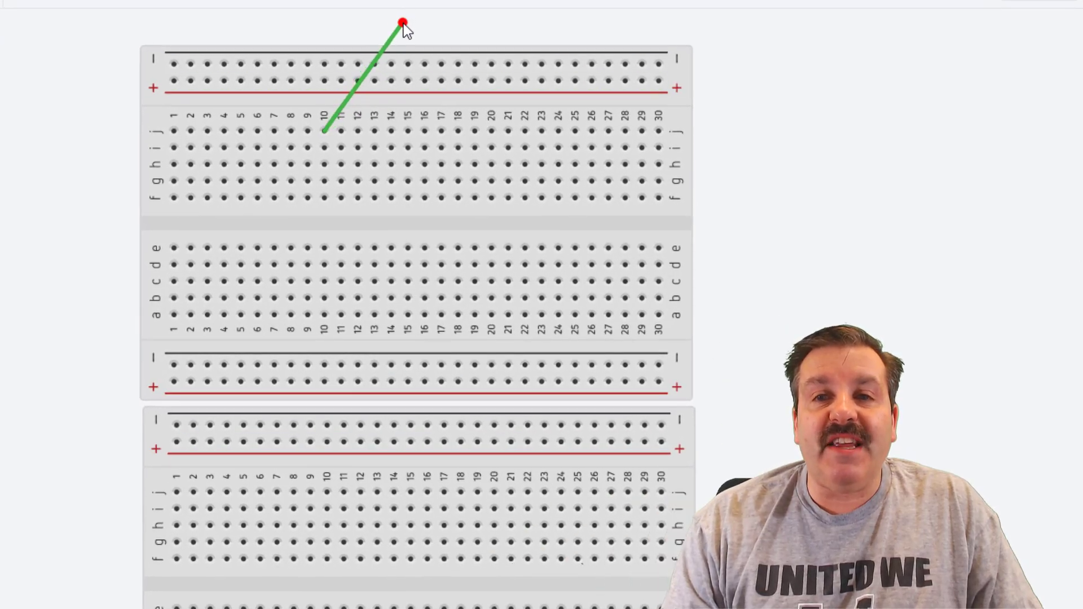
- Run the green wire from the treetop down the right side, zigzagging through columns 20 and 30
{"action": "left_click_drag", "start_coordinate": [403, 23], "coordinate": [491, 130]}
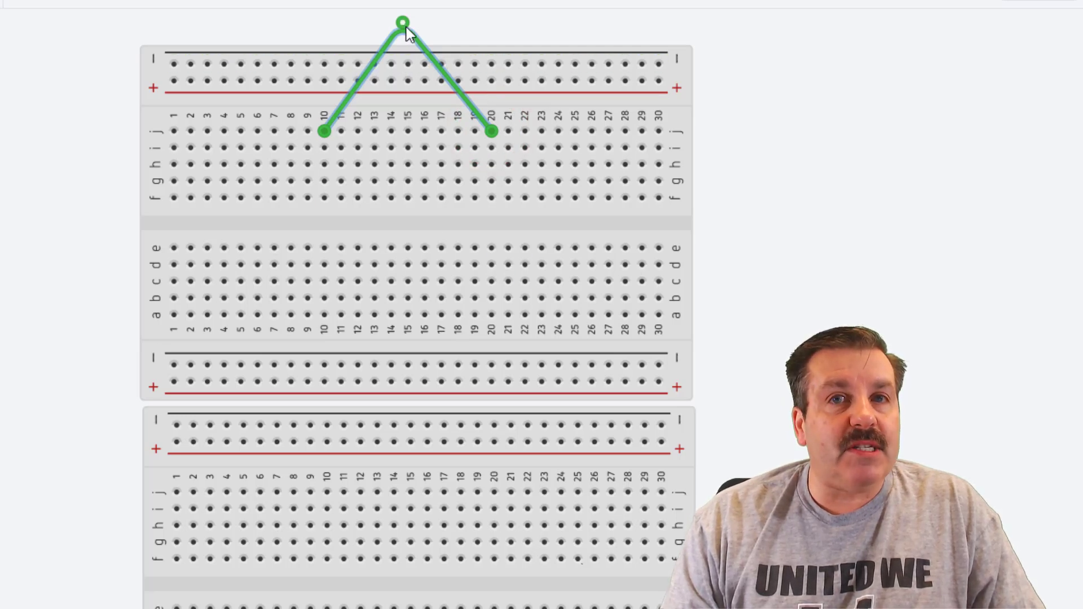
{"action": "mouse_move", "coordinate": [487, 147]}
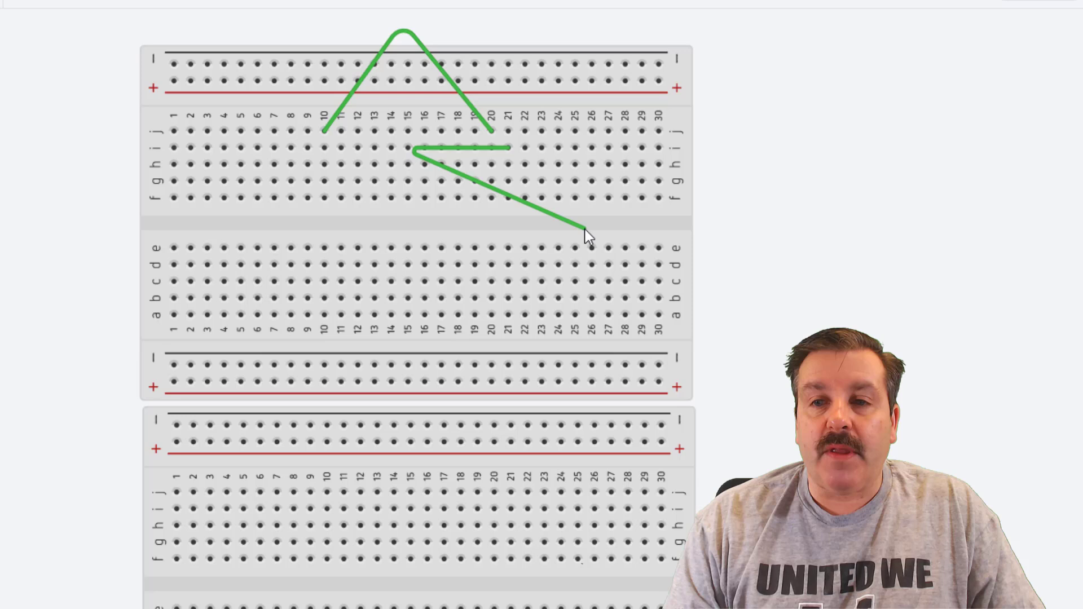
{"action": "left_click", "coordinate": [588, 228]}
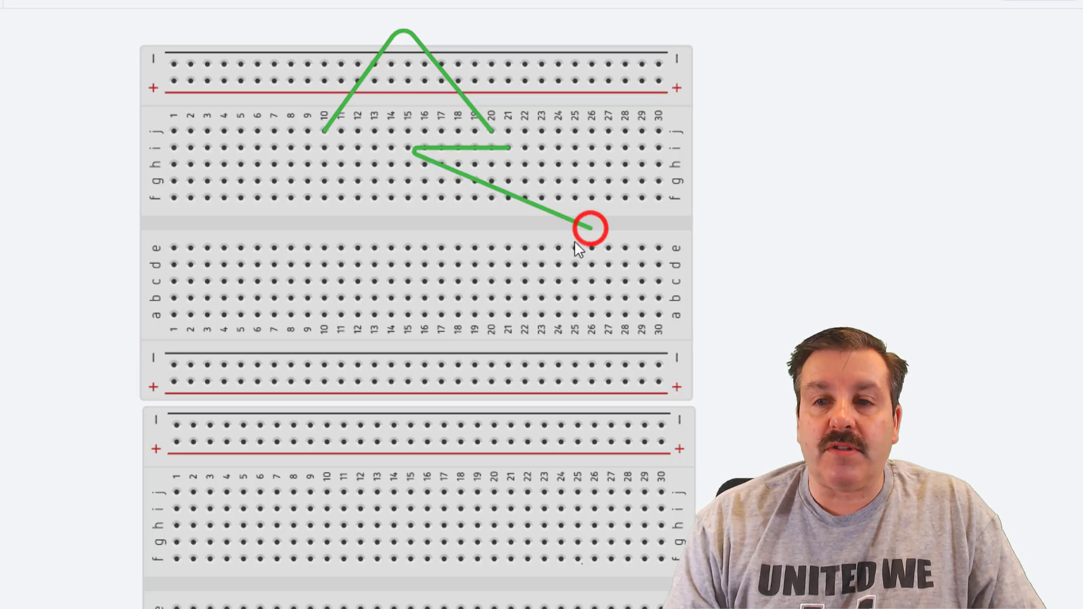
{"action": "left_click_drag", "start_coordinate": [591, 226], "coordinate": [414, 227]}
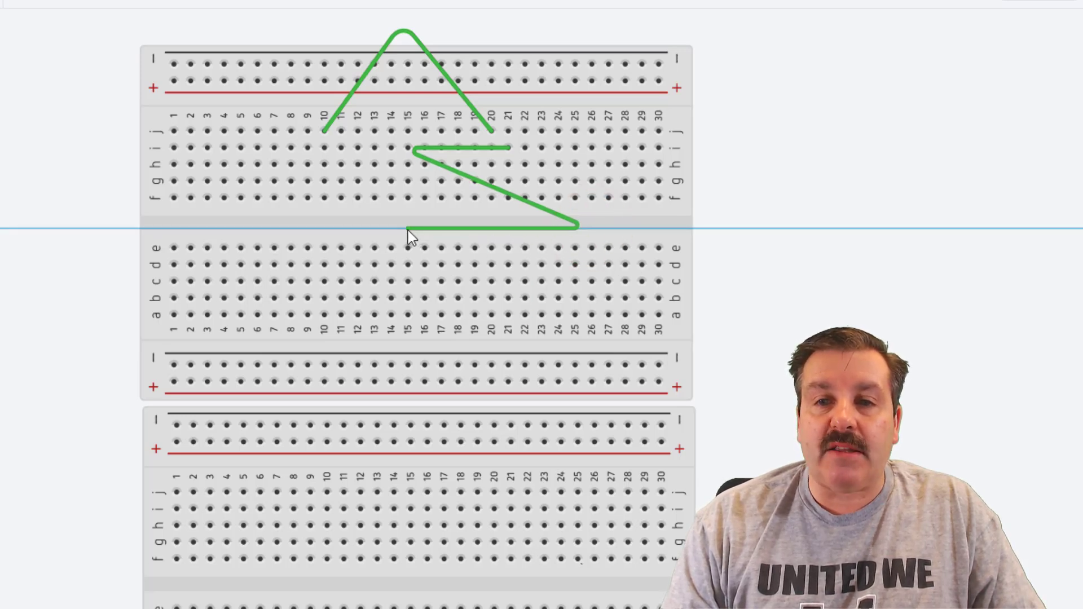
{"action": "left_click_drag", "start_coordinate": [418, 231], "coordinate": [654, 349]}
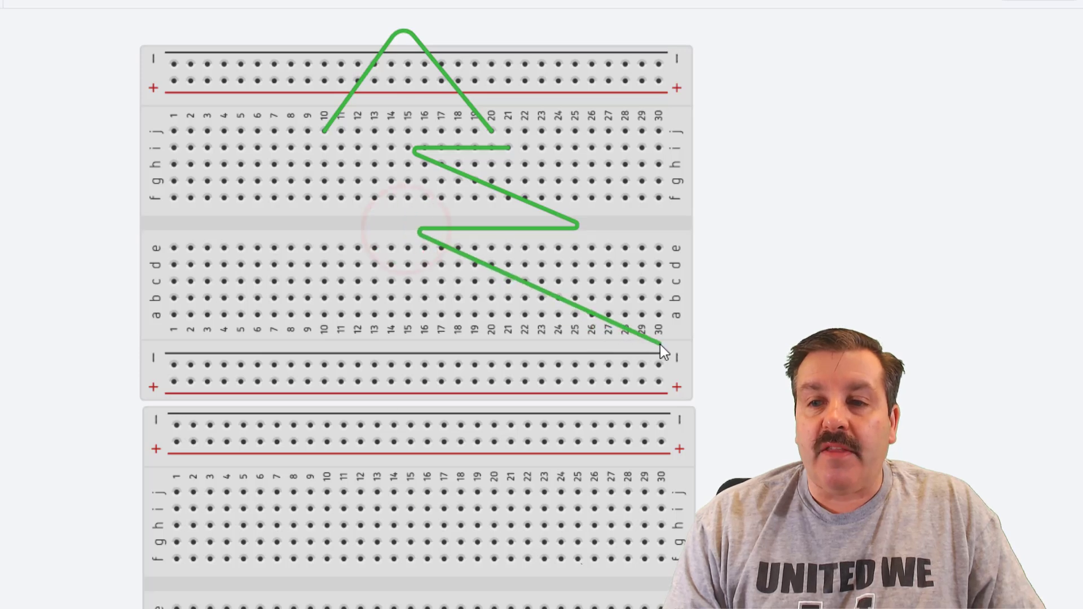
{"action": "left_click", "coordinate": [665, 344]}
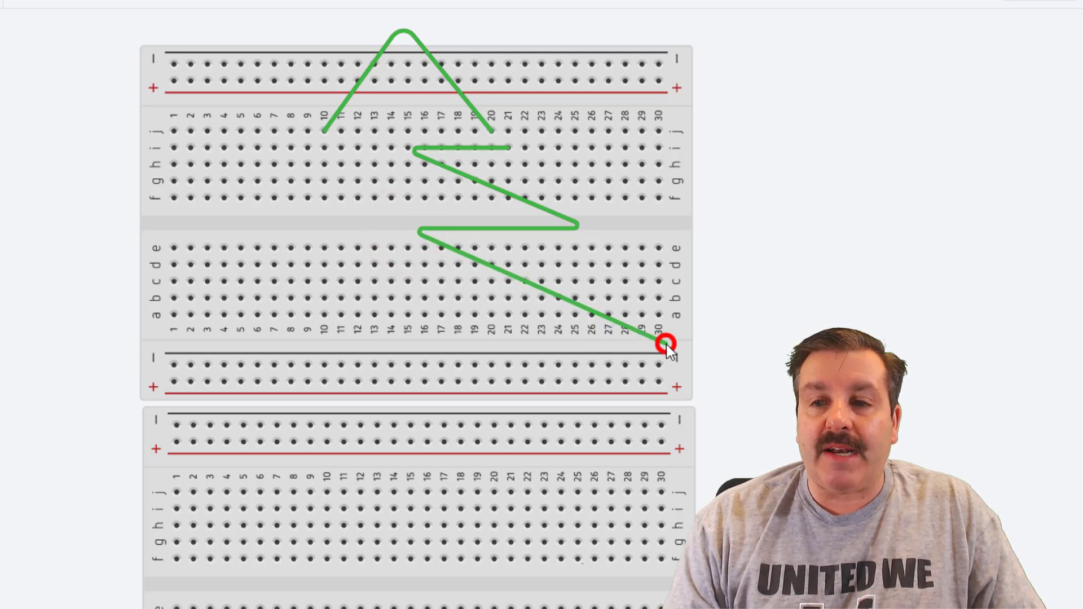
{"action": "left_click_drag", "start_coordinate": [667, 343], "coordinate": [411, 344]}
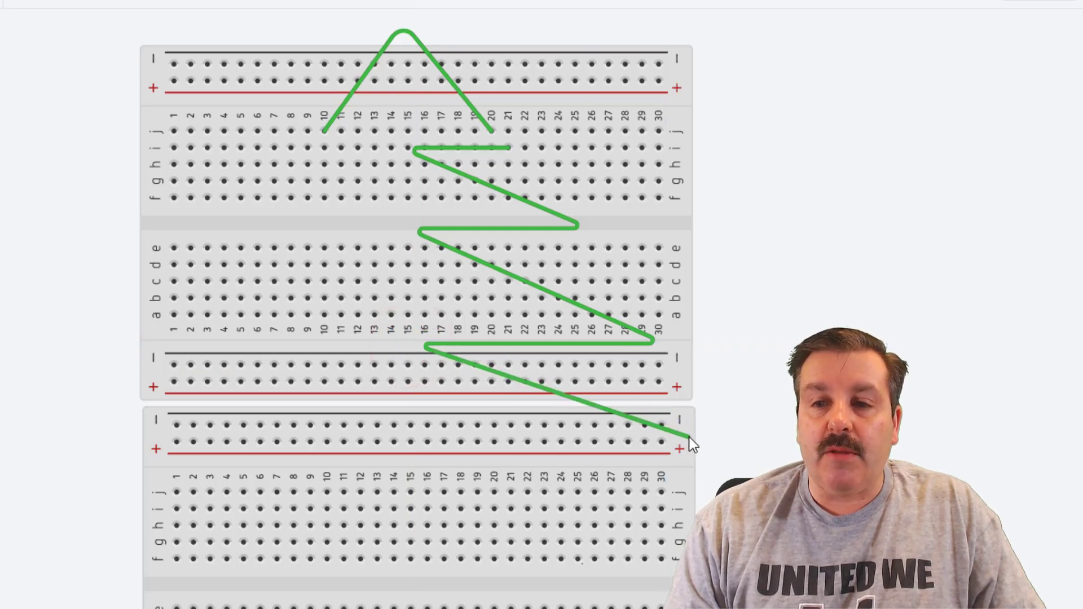
- Anchor the lowest branch on the lower board, draw the base leftward and the left branches back up
{"action": "left_click", "coordinate": [683, 446]}
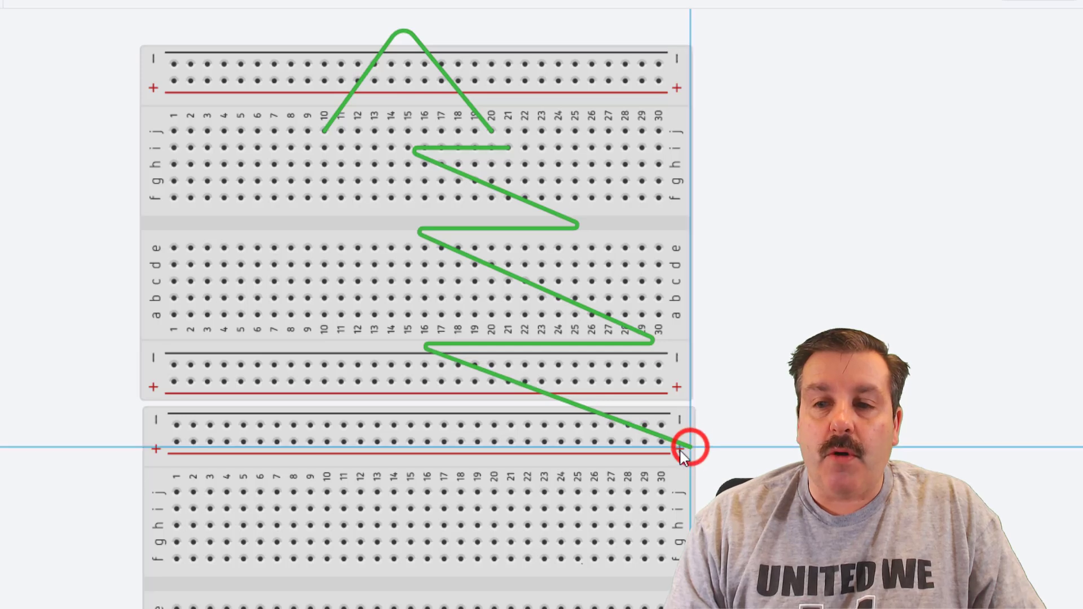
{"action": "left_click_drag", "start_coordinate": [690, 448], "coordinate": [235, 453]}
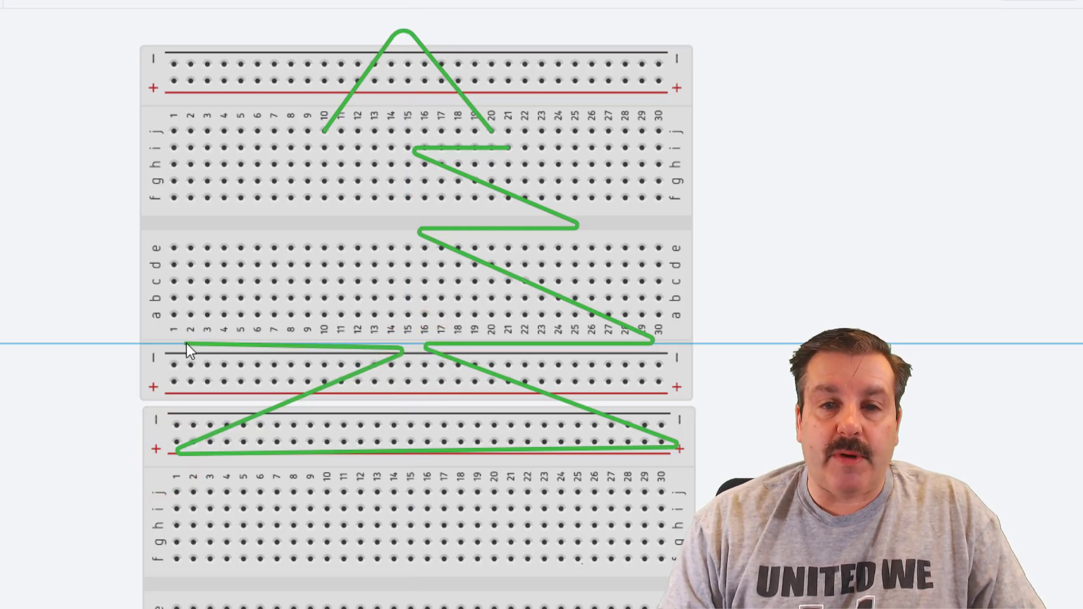
{"action": "left_click_drag", "start_coordinate": [187, 349], "coordinate": [383, 248]}
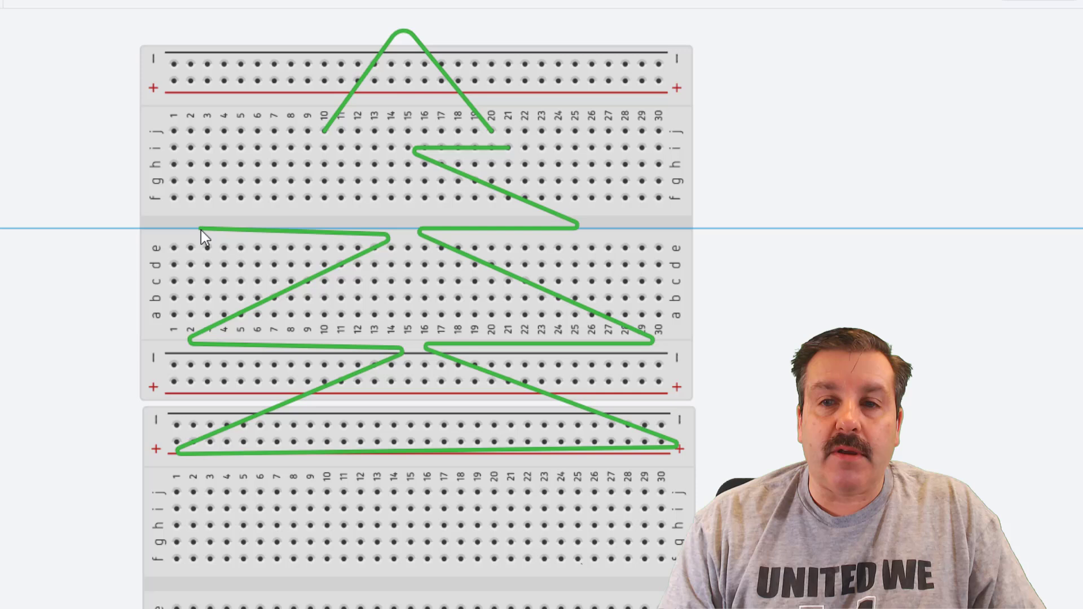
{"action": "mouse_move", "coordinate": [243, 234]}
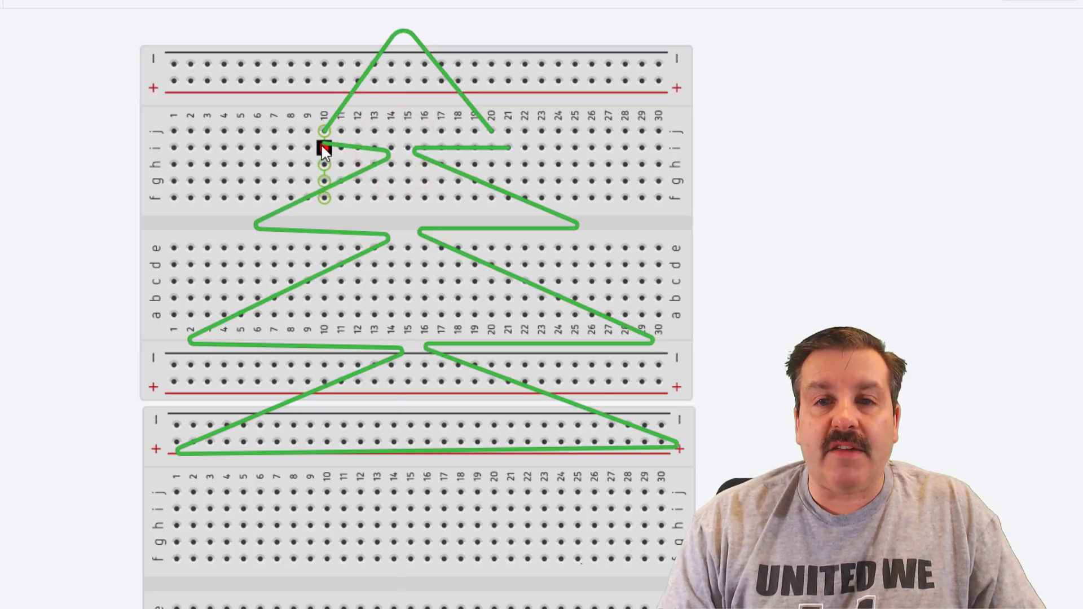
- Close the green outline at column 10 and adjust the brown trunk wire's right leg
{"action": "left_click", "coordinate": [312, 150]}
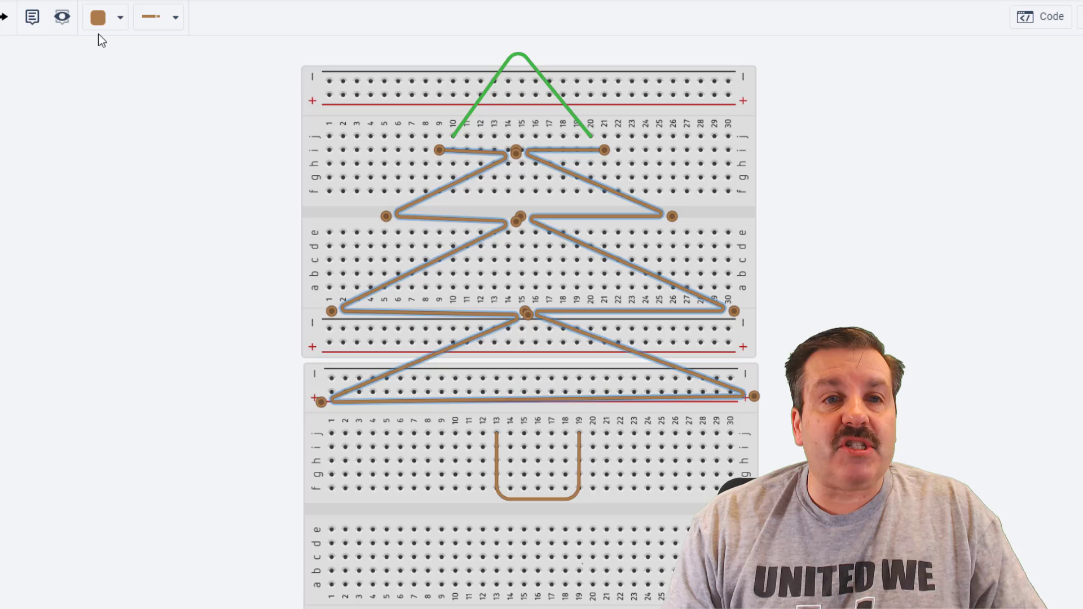
{"action": "left_click", "coordinate": [105, 17]}
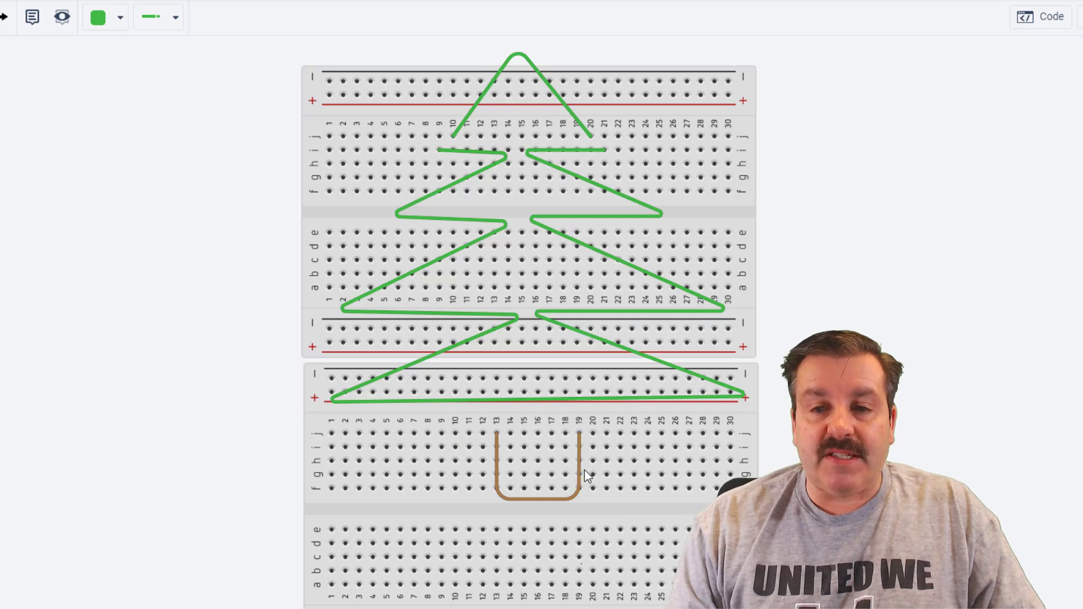
{"action": "left_click", "coordinate": [565, 437]}
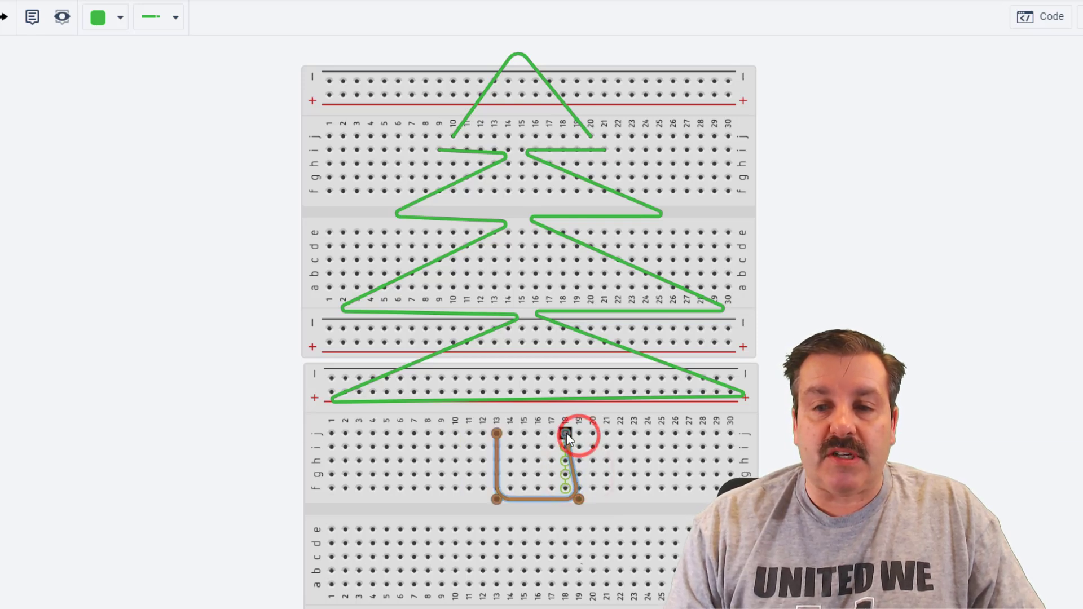
{"action": "left_click_drag", "start_coordinate": [566, 436], "coordinate": [567, 498]}
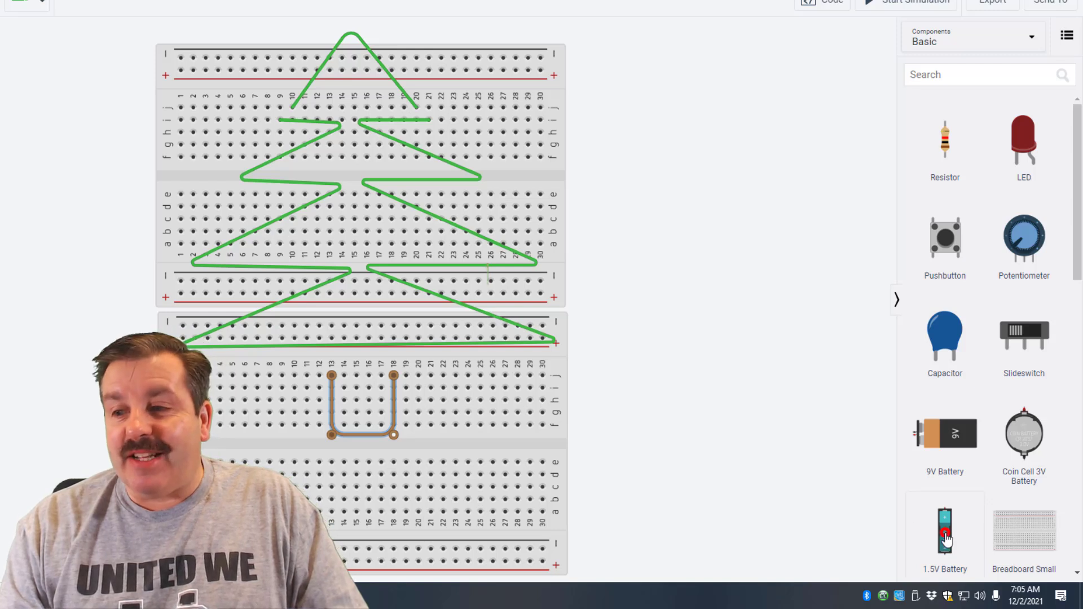
- Add a 1.5V battery holder beside the boards and set it to two batteries
{"action": "left_click_drag", "start_coordinate": [945, 532], "coordinate": [647, 283]}
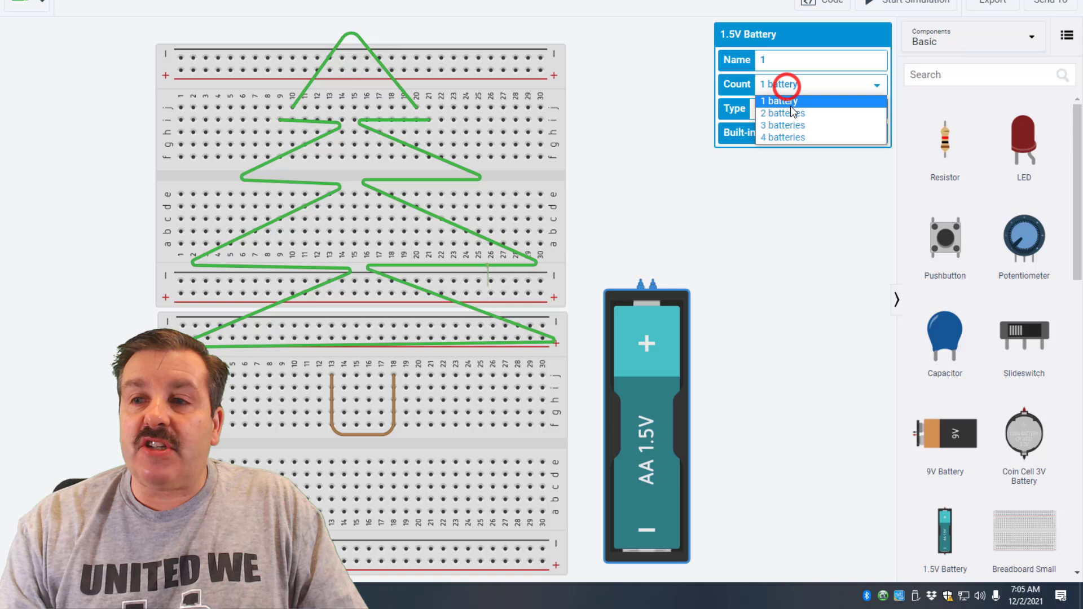
{"action": "left_click", "coordinate": [781, 113]}
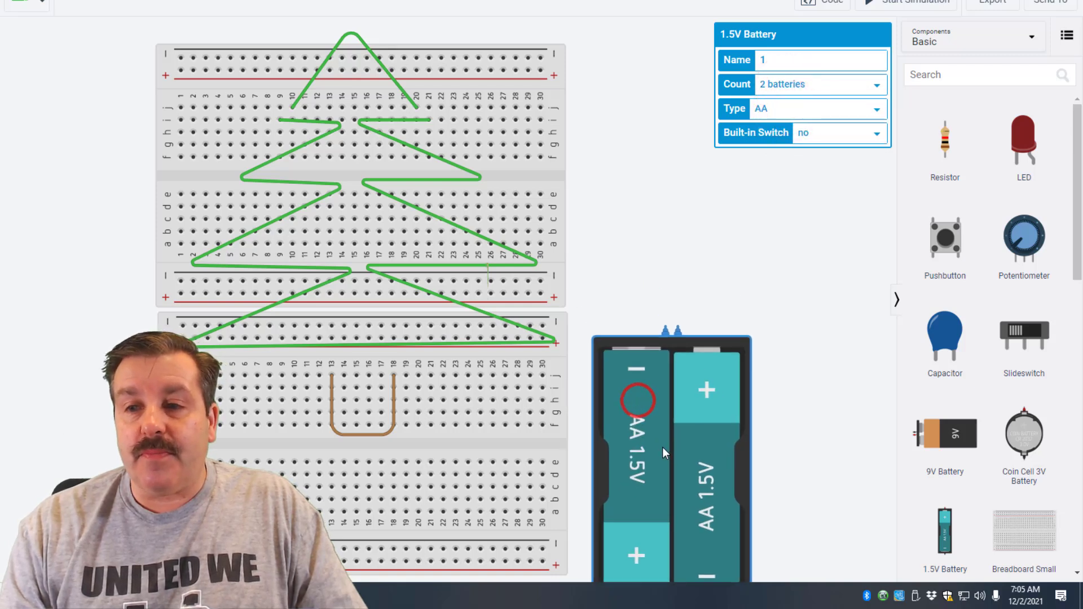
{"action": "mouse_move", "coordinate": [676, 328]}
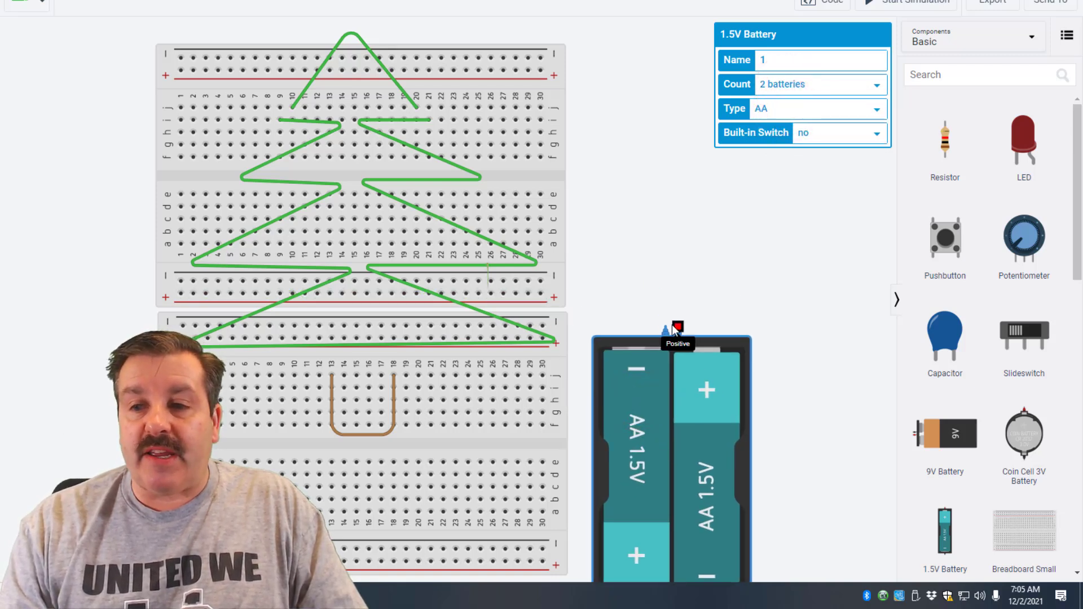
{"action": "mouse_move", "coordinate": [665, 327]}
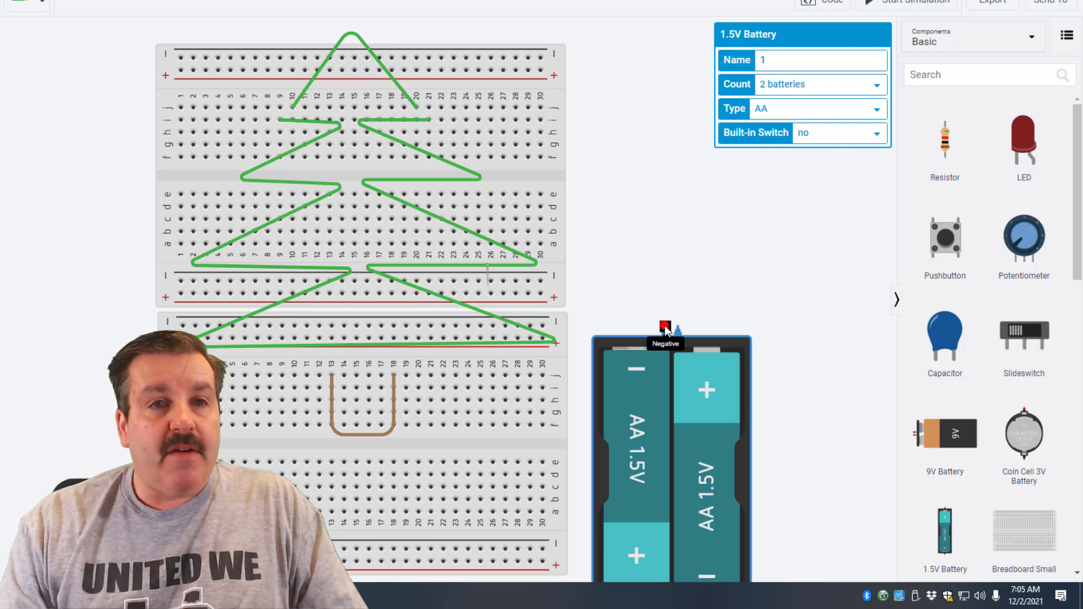
- Wire the battery terminal to the breadboard rail with a black wire
{"action": "left_click_drag", "start_coordinate": [666, 329], "coordinate": [539, 281]}
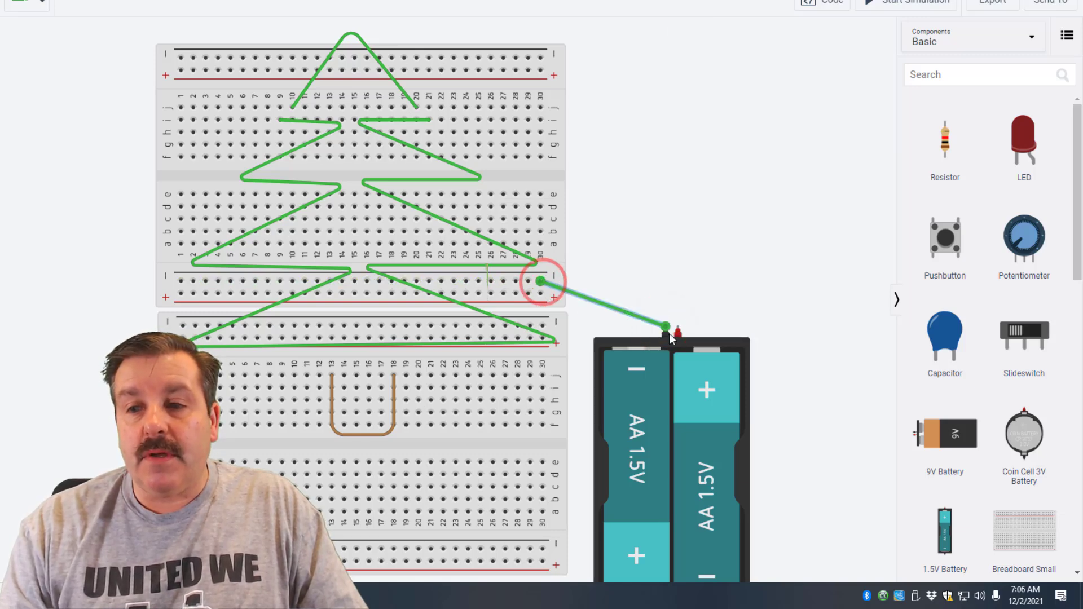
{"action": "left_click", "coordinate": [44, 38]}
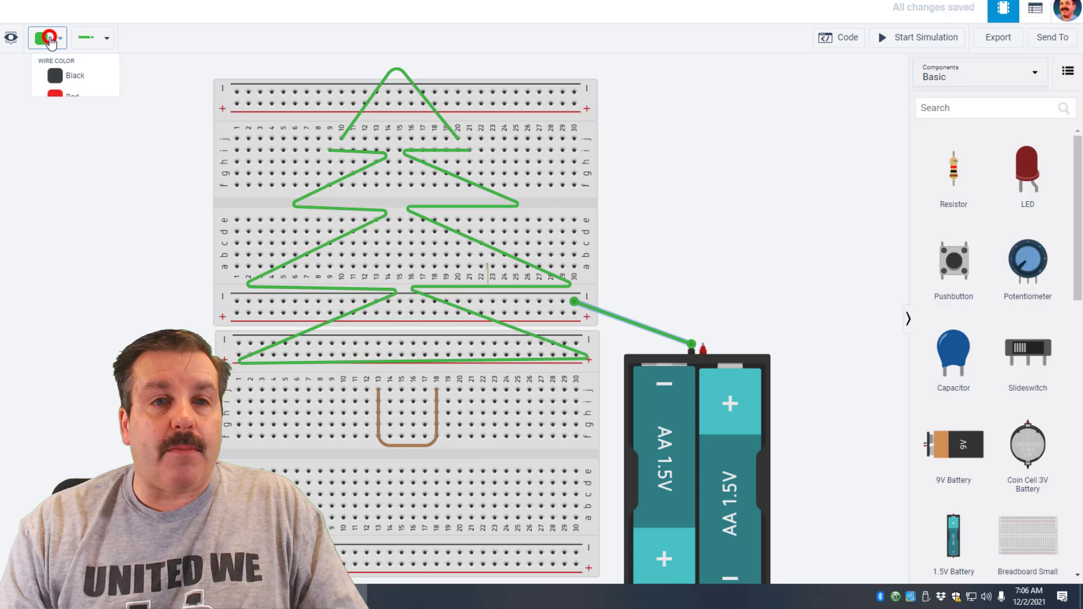
{"action": "left_click", "coordinate": [74, 76]}
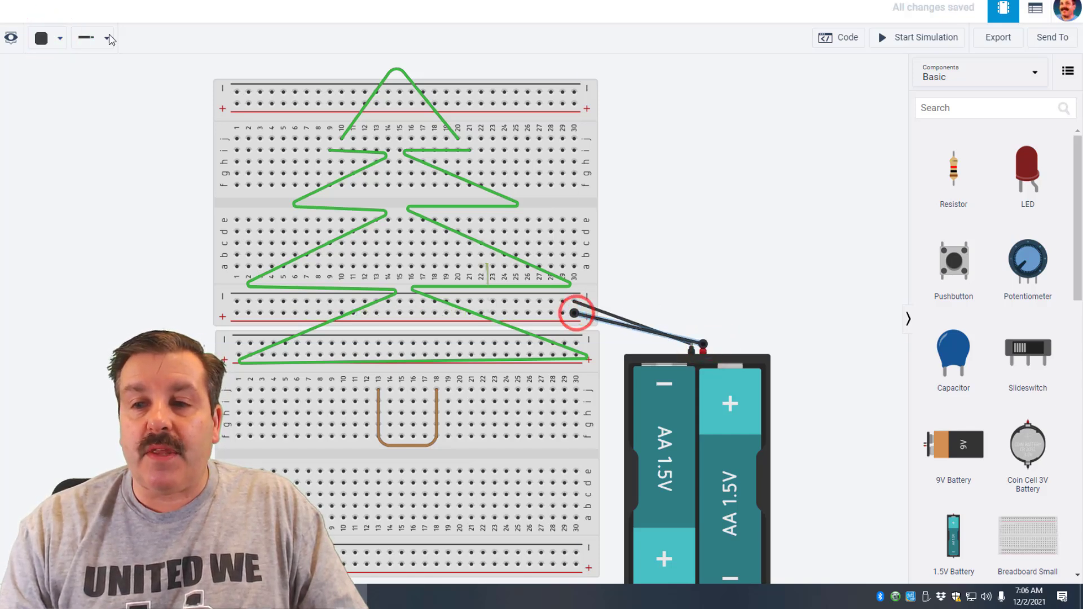
{"action": "left_click", "coordinate": [94, 37]}
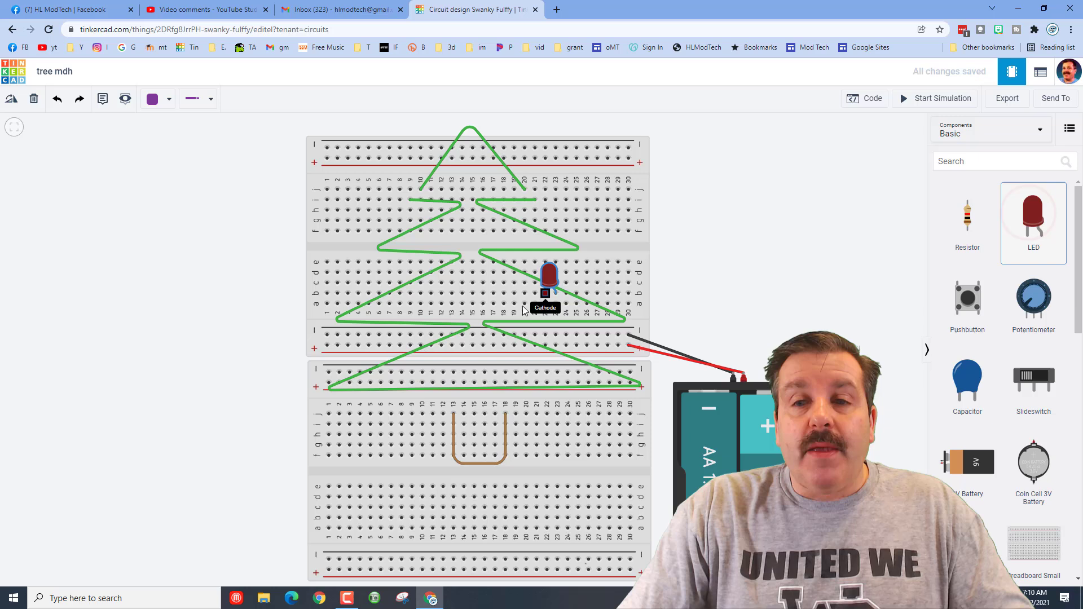
- Reposition the LED to a new spot within the tree
{"action": "left_click_drag", "start_coordinate": [549, 277], "coordinate": [518, 285]}
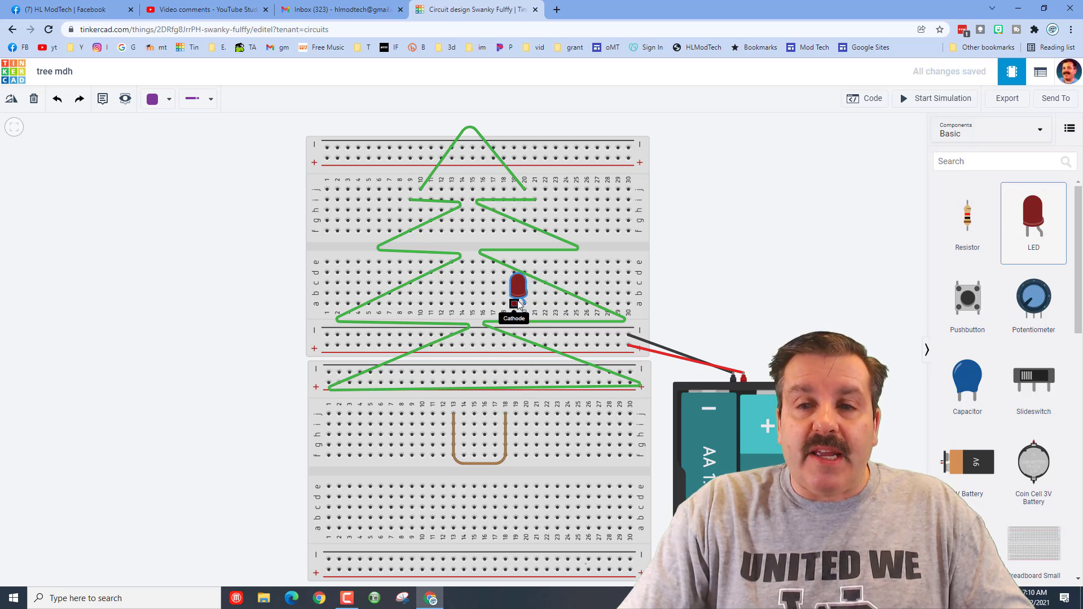
{"action": "left_click", "coordinate": [518, 284]}
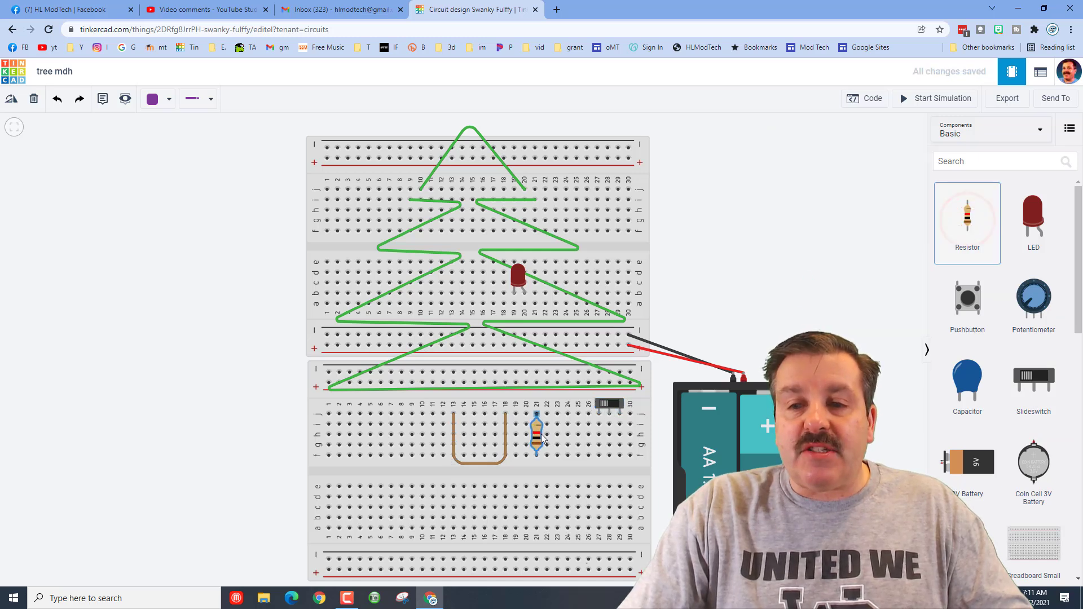
- Rotate the resistor horizontal beside the slide switch and start a wire from its end
{"action": "left_click", "coordinate": [538, 432]}
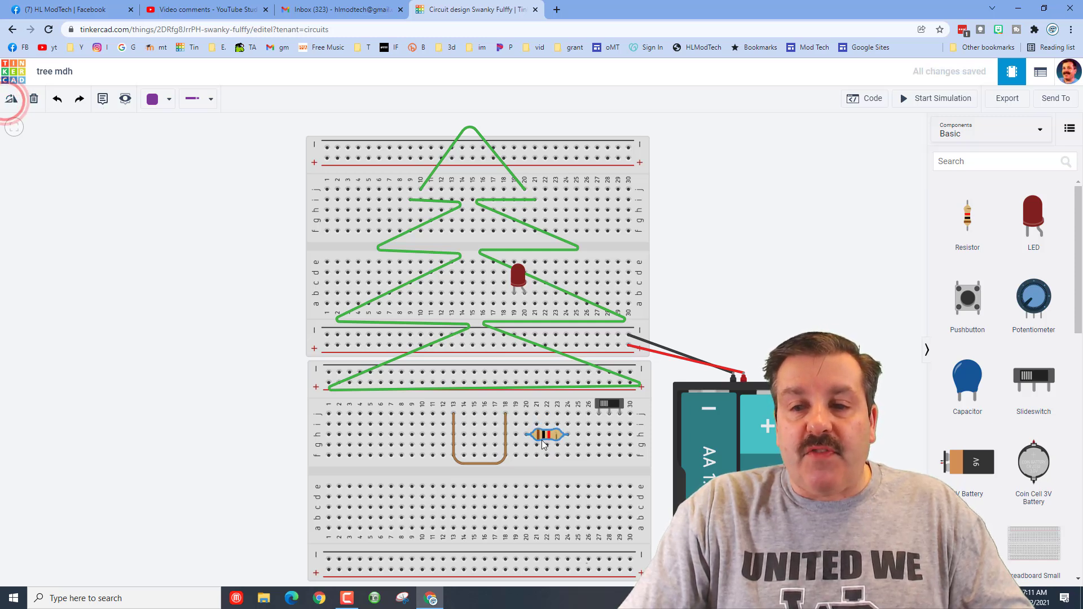
{"action": "left_click_drag", "start_coordinate": [546, 435], "coordinate": [567, 425]}
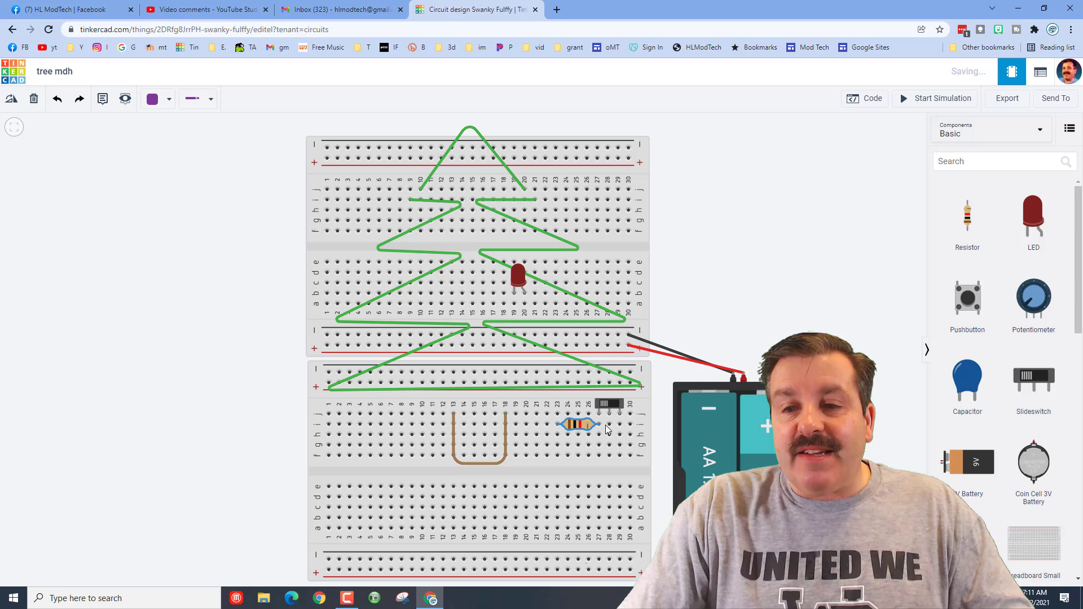
{"action": "mouse_move", "coordinate": [600, 423]}
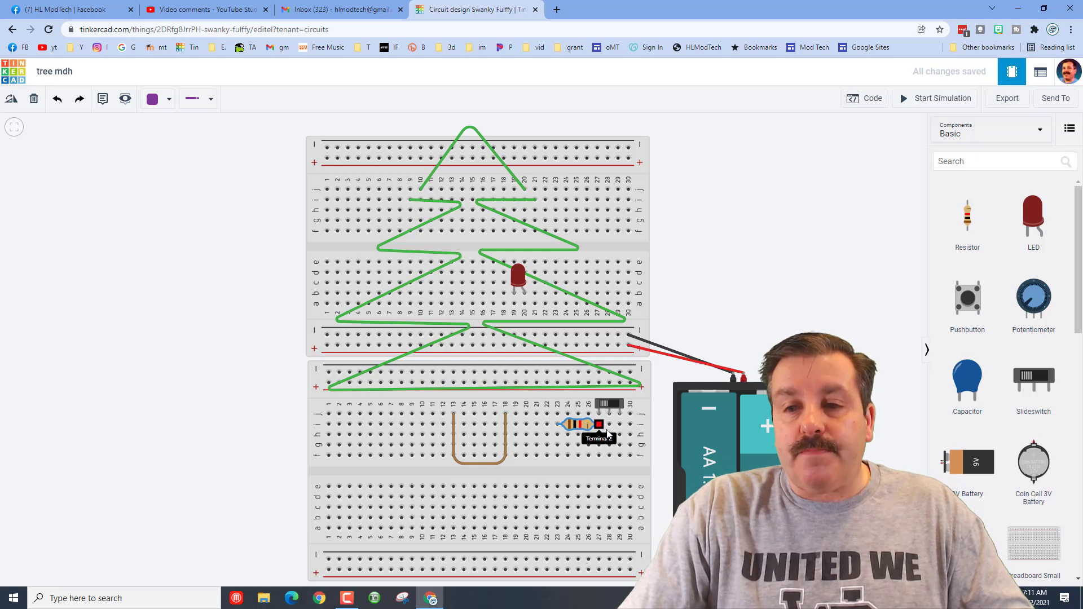
{"action": "left_click", "coordinate": [609, 423]}
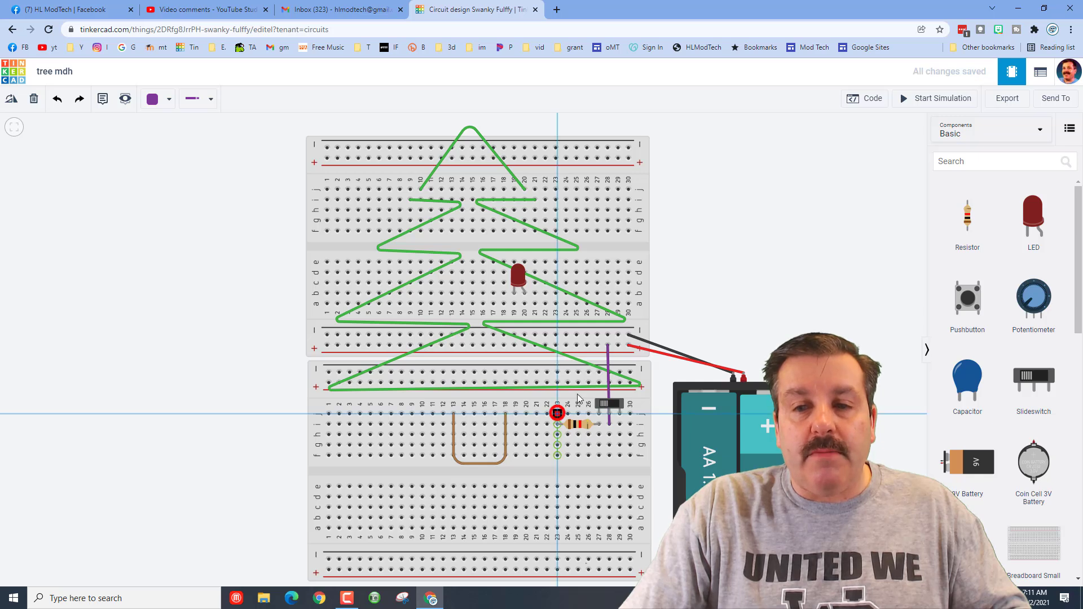
- Wire the resistor to the LED with a purple wire and start the simulation
{"action": "left_click_drag", "start_coordinate": [557, 413], "coordinate": [531, 307]}
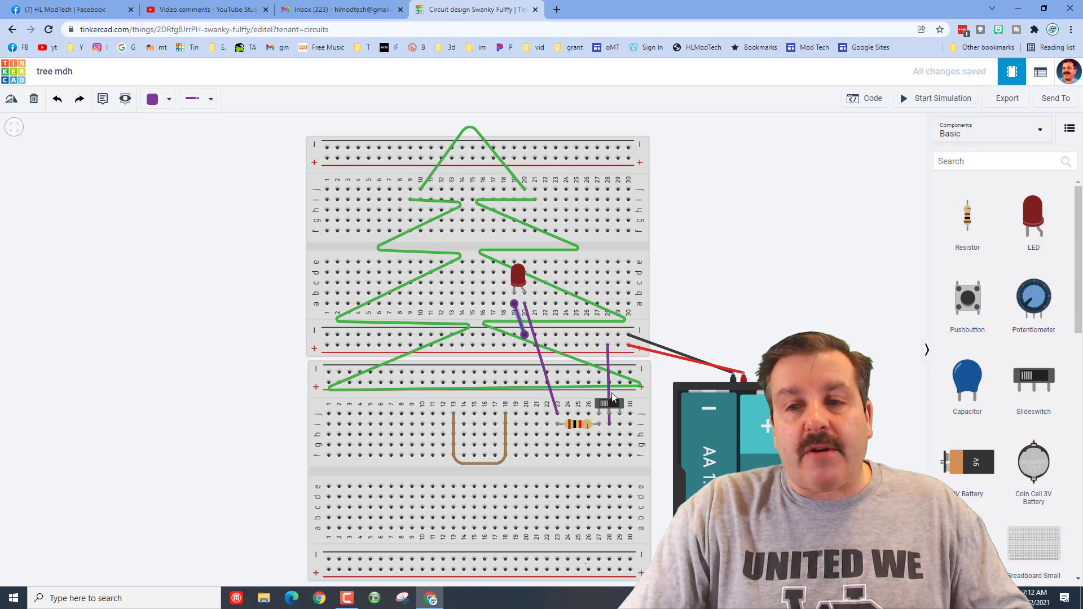
{"action": "left_click", "coordinate": [943, 98]}
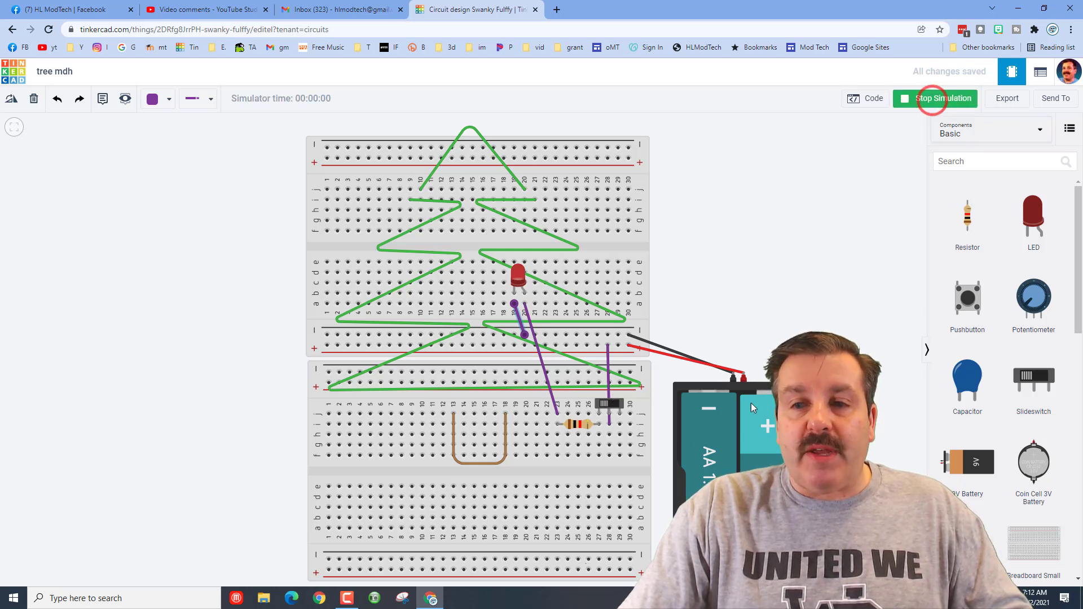
- Flip the slide switch to test the circuit, then stop the simulation
{"action": "left_click", "coordinate": [609, 404]}
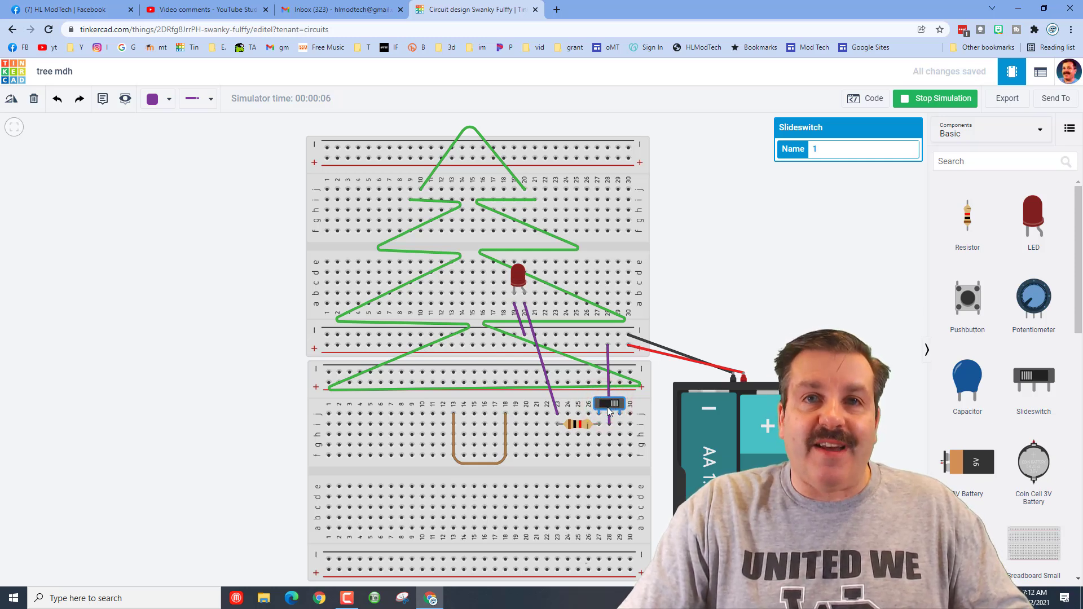
{"action": "left_click", "coordinate": [941, 98]}
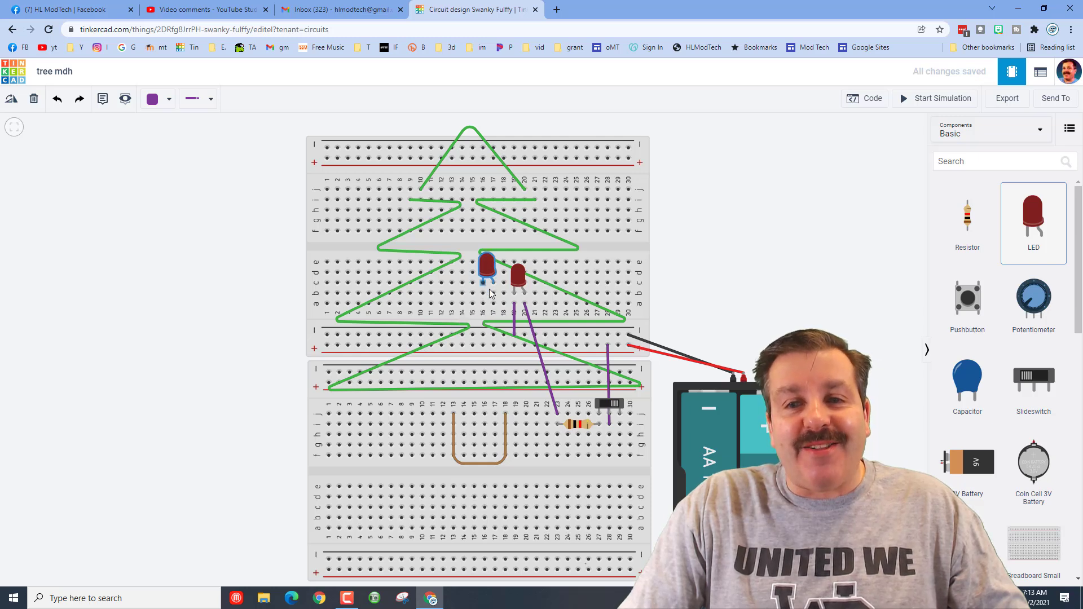
- Place the second LED beside the first, rerun the simulation and select the resistor
{"action": "left_click", "coordinate": [514, 316]}
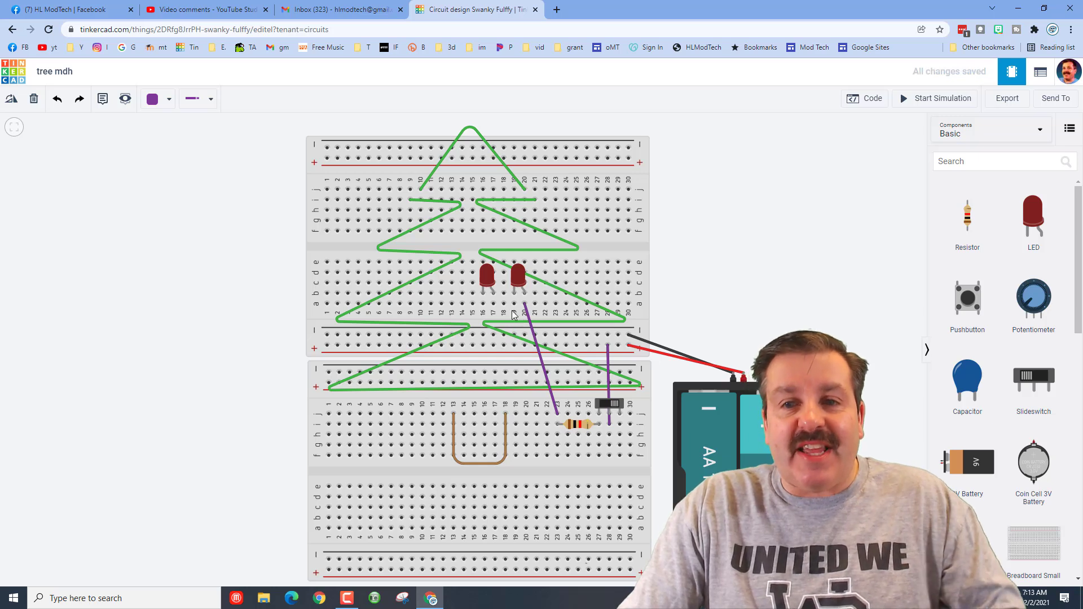
{"action": "mouse_move", "coordinate": [517, 283]}
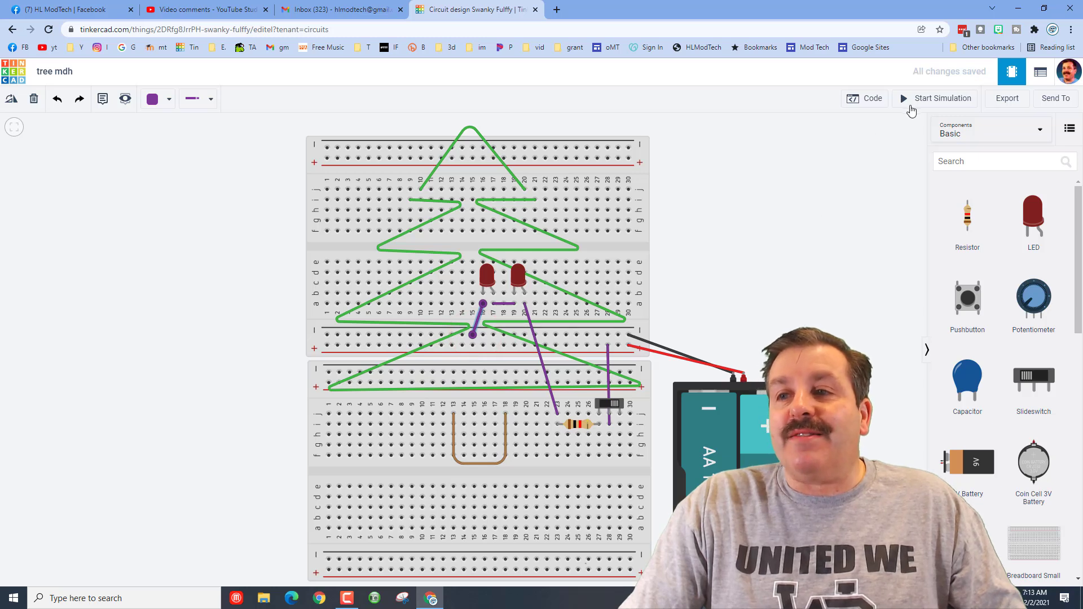
{"action": "left_click", "coordinate": [942, 98]}
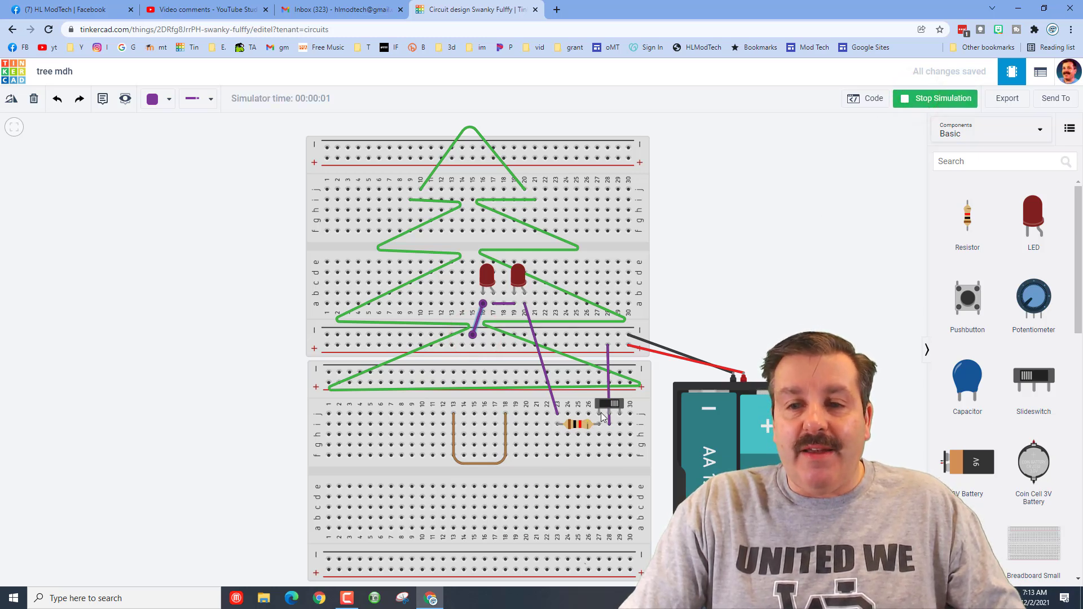
{"action": "left_click", "coordinate": [609, 404]}
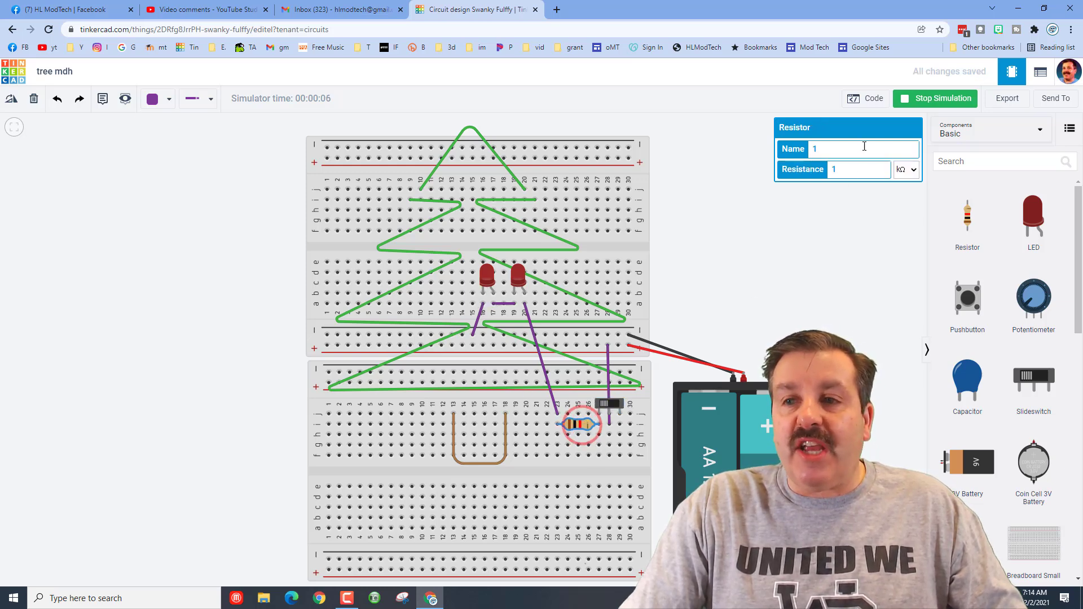
- Set the resistor to 100 with the unit switched to plain ohms
{"action": "left_click", "coordinate": [906, 169]}
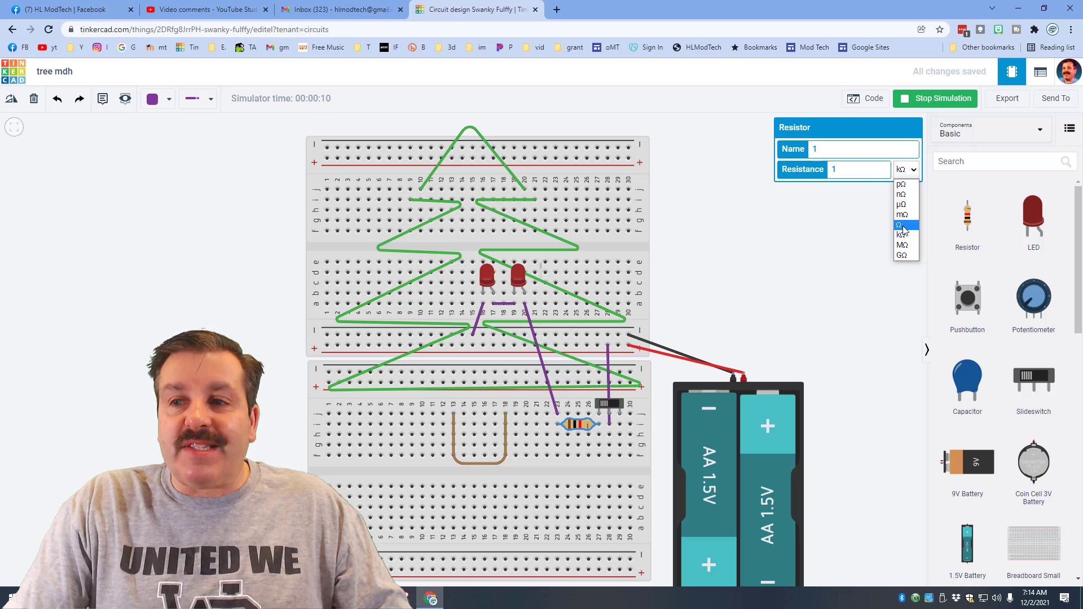
{"action": "left_click", "coordinate": [902, 224]}
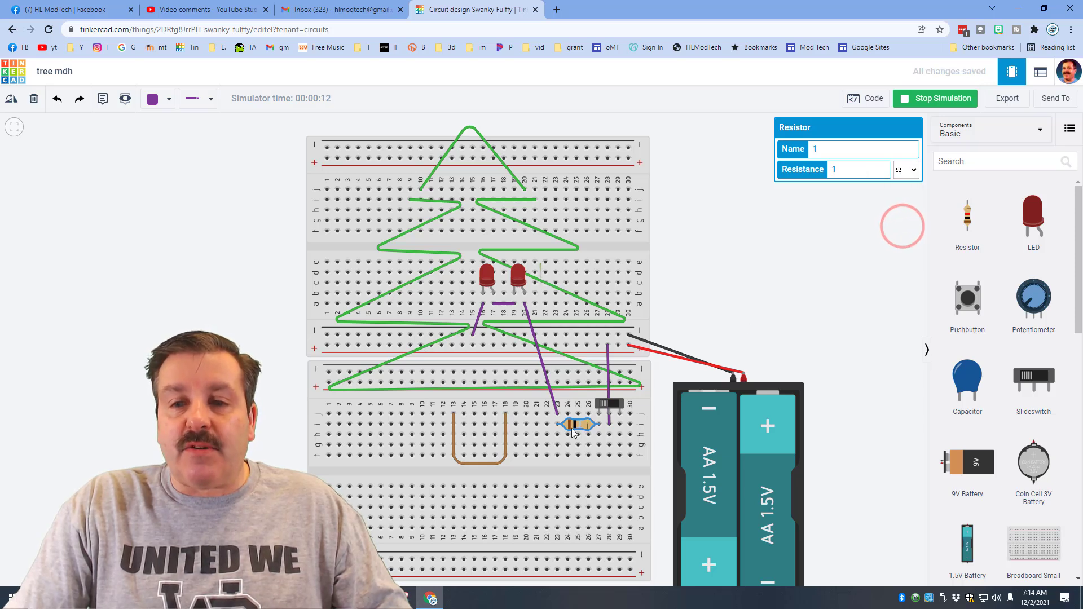
{"action": "left_click", "coordinate": [860, 169]}
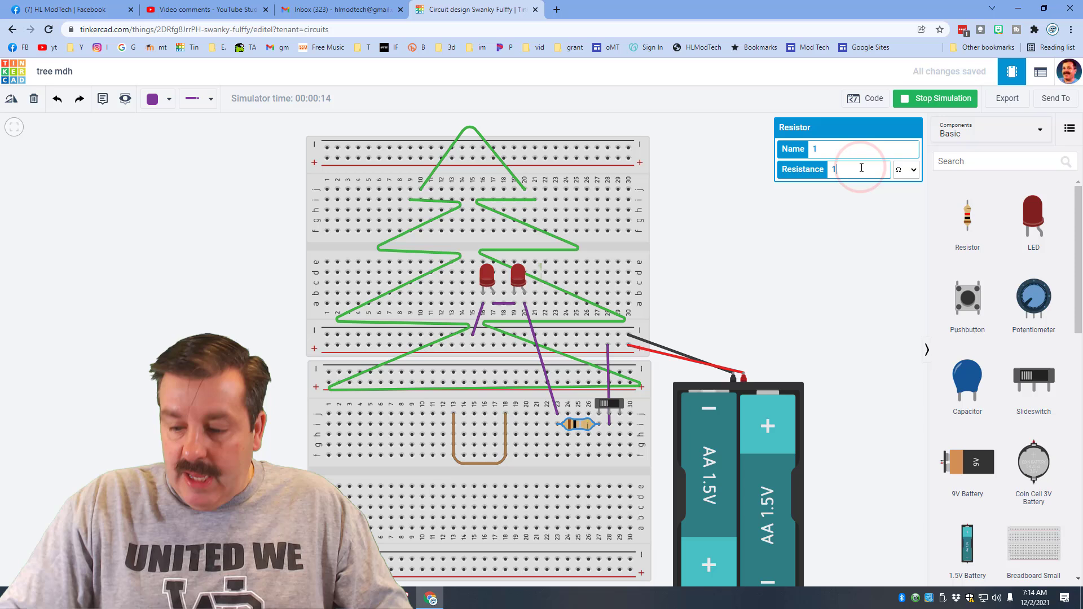
{"action": "type", "text": "100"}
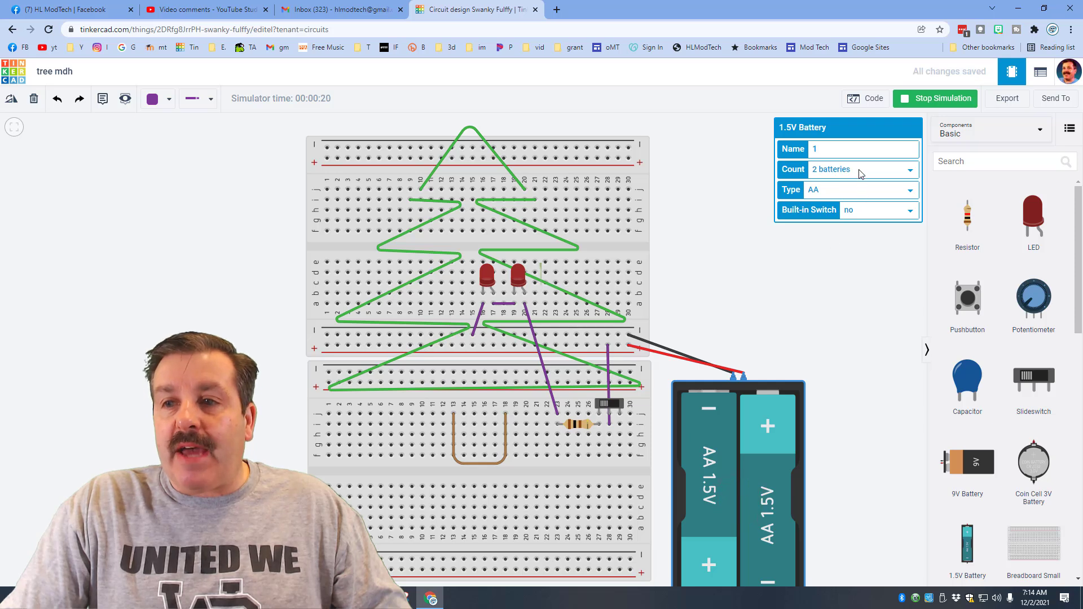
- Raise the battery pack Count to 4 AA batteries so both LEDs light, then stop the simulation
{"action": "left_click", "coordinate": [864, 169]}
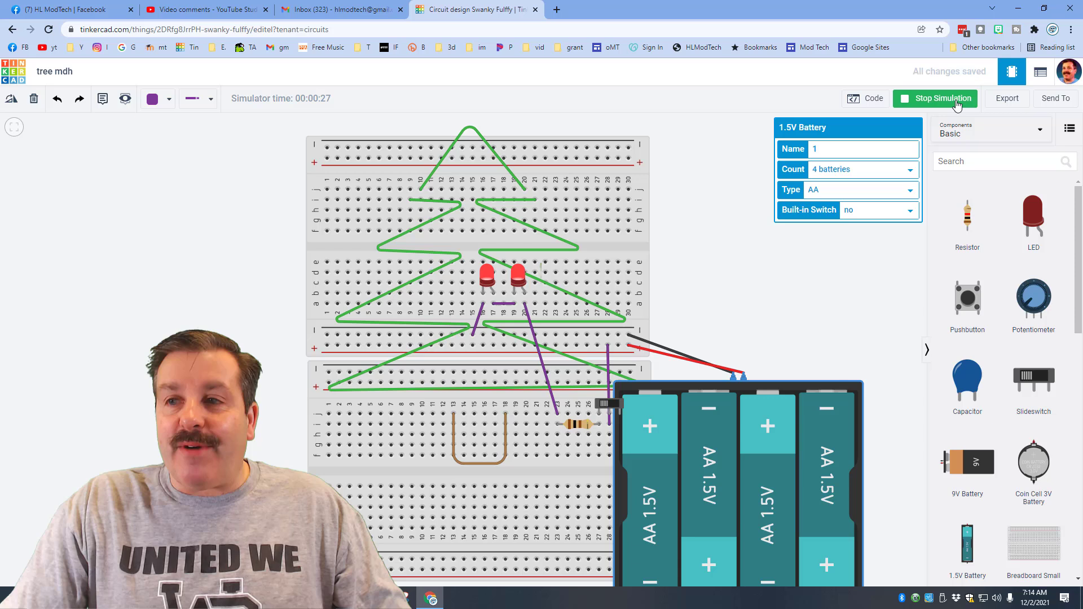
{"action": "left_click", "coordinate": [935, 98]}
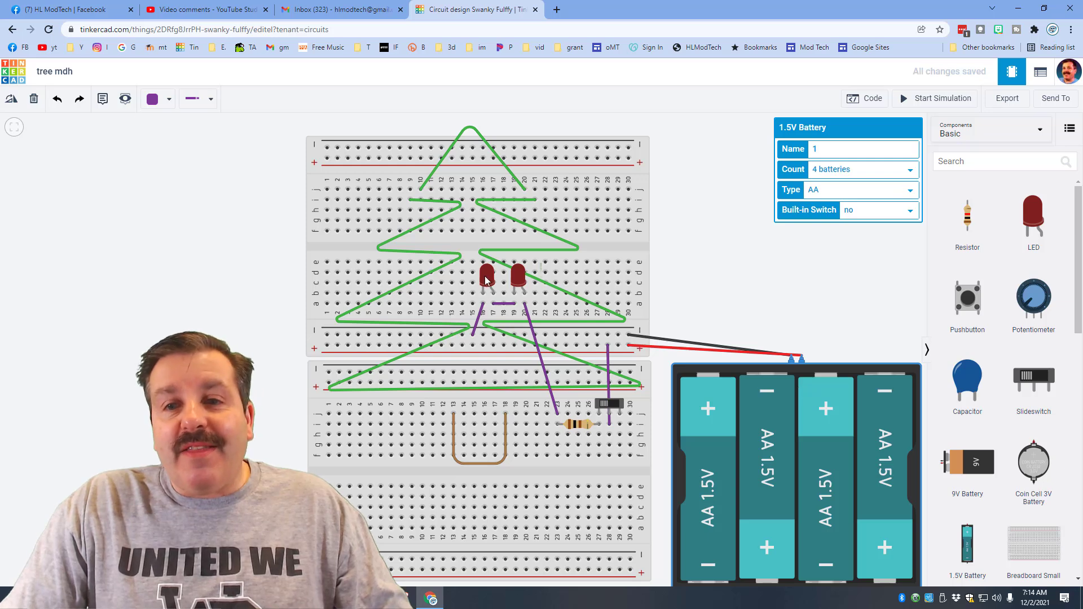
- Recolour the LEDs orange and green and stop the simulation before adding the 9V battery
{"action": "left_click", "coordinate": [485, 276]}
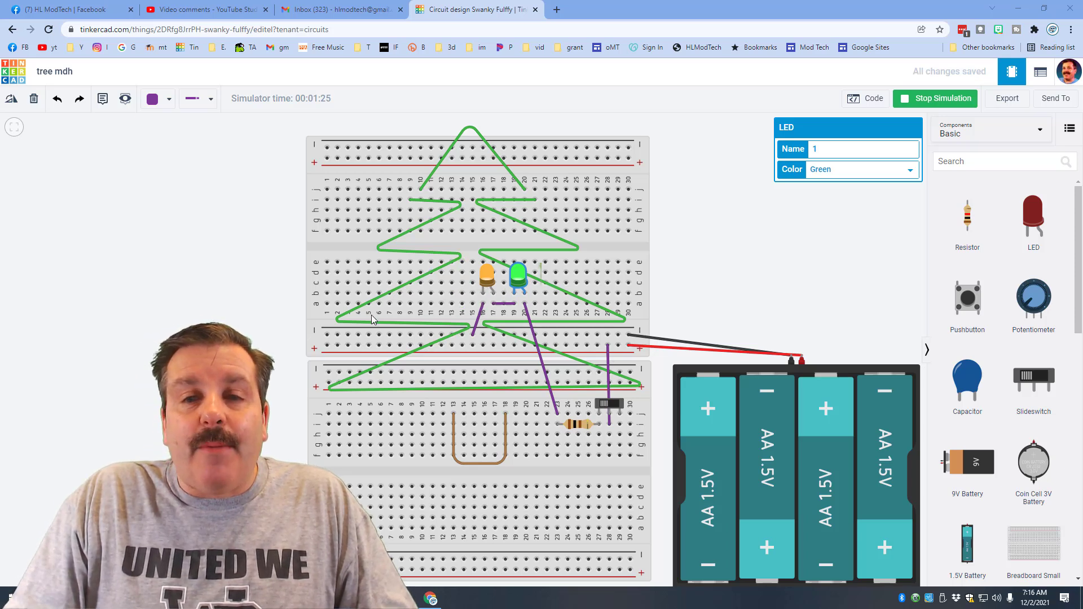
{"action": "mouse_move", "coordinate": [582, 368]}
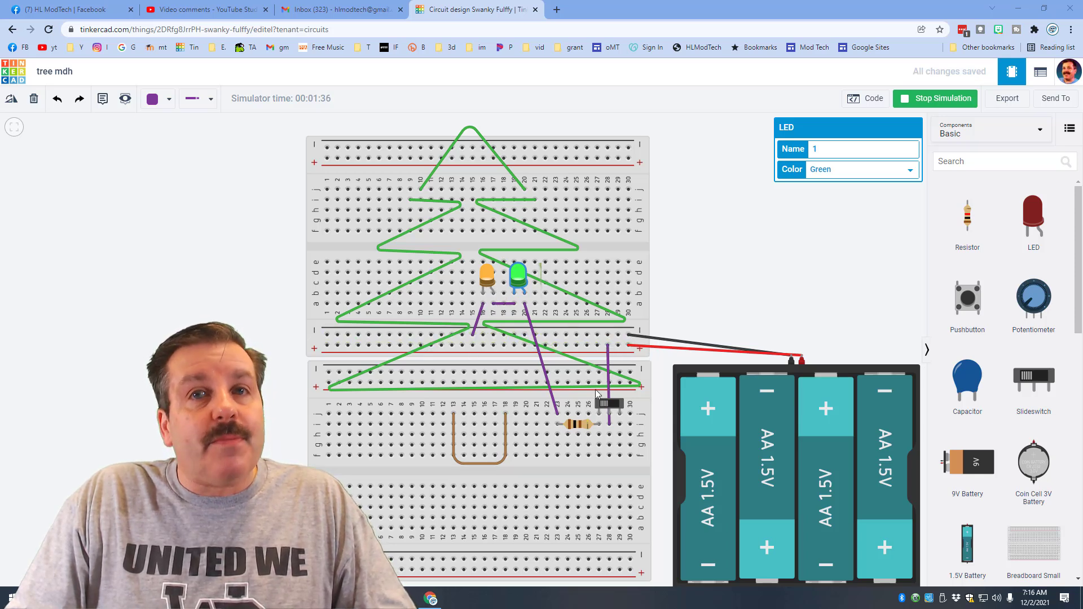
{"action": "left_click", "coordinate": [936, 99]}
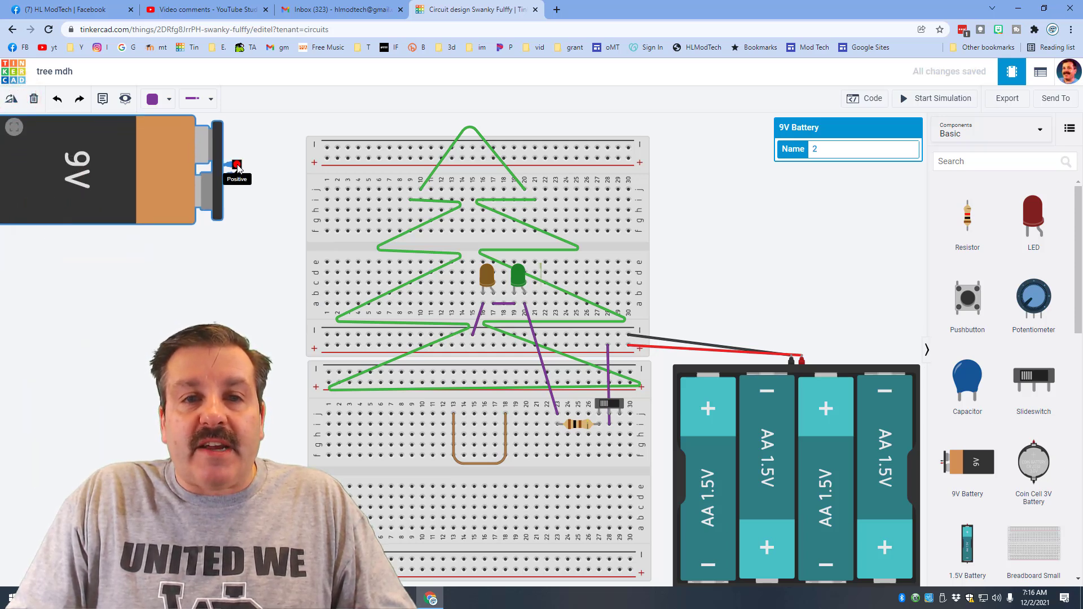
- Wire the 9V battery's terminals to the top rails with a red positive and black negative wire
{"action": "left_click_drag", "start_coordinate": [237, 166], "coordinate": [318, 160]}
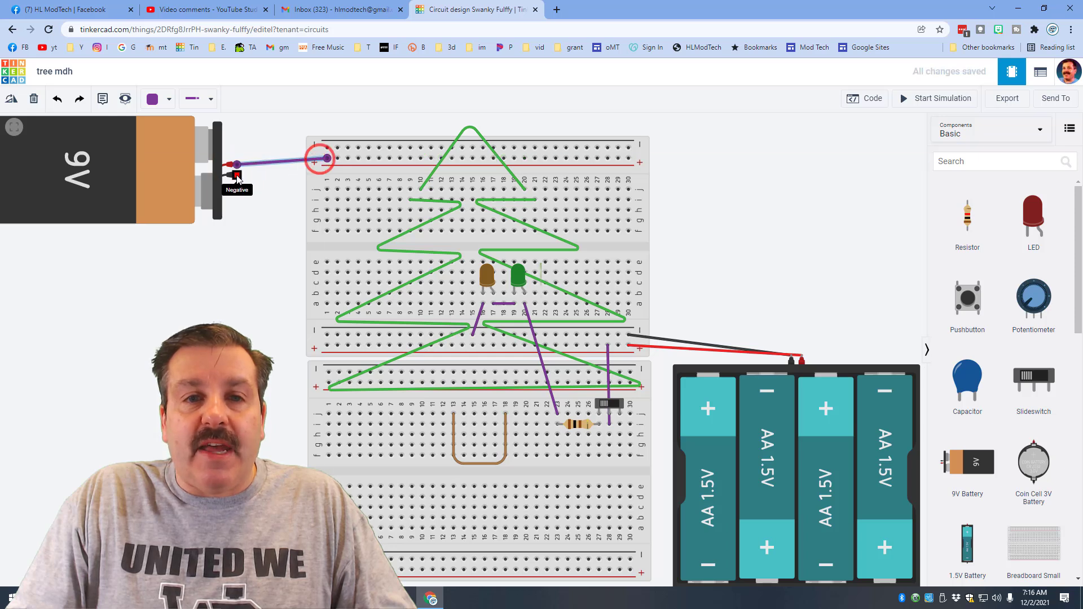
{"action": "left_click_drag", "start_coordinate": [319, 159], "coordinate": [327, 149]}
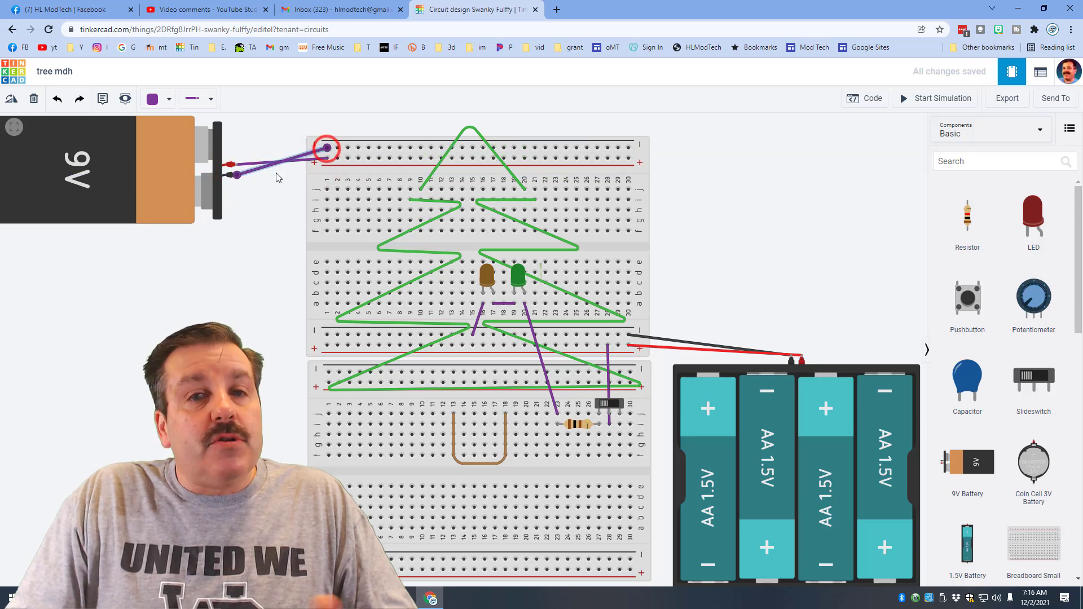
{"action": "left_click", "coordinate": [154, 100]}
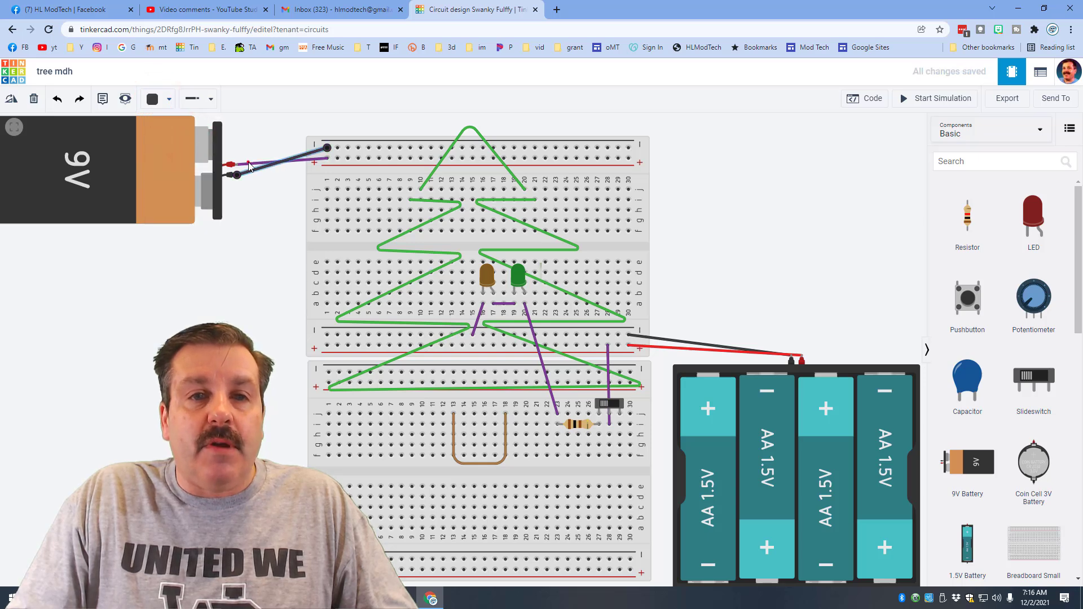
{"action": "left_click", "coordinate": [153, 99]}
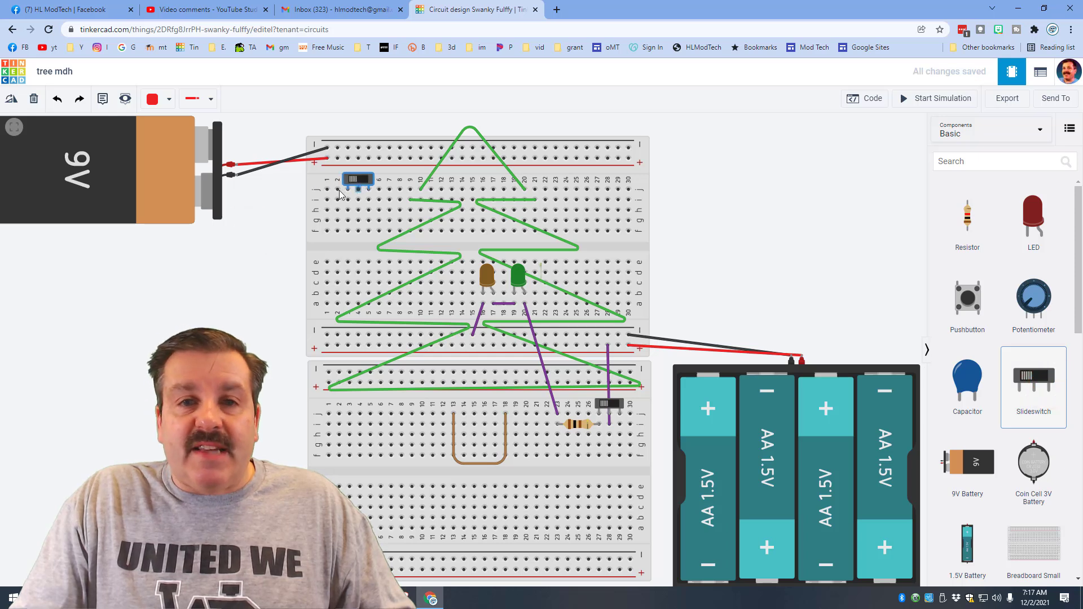
- Seat the slide switch on the top board with a red rail wire and duplicate the 100 Ω resistor
{"action": "left_click", "coordinate": [357, 180]}
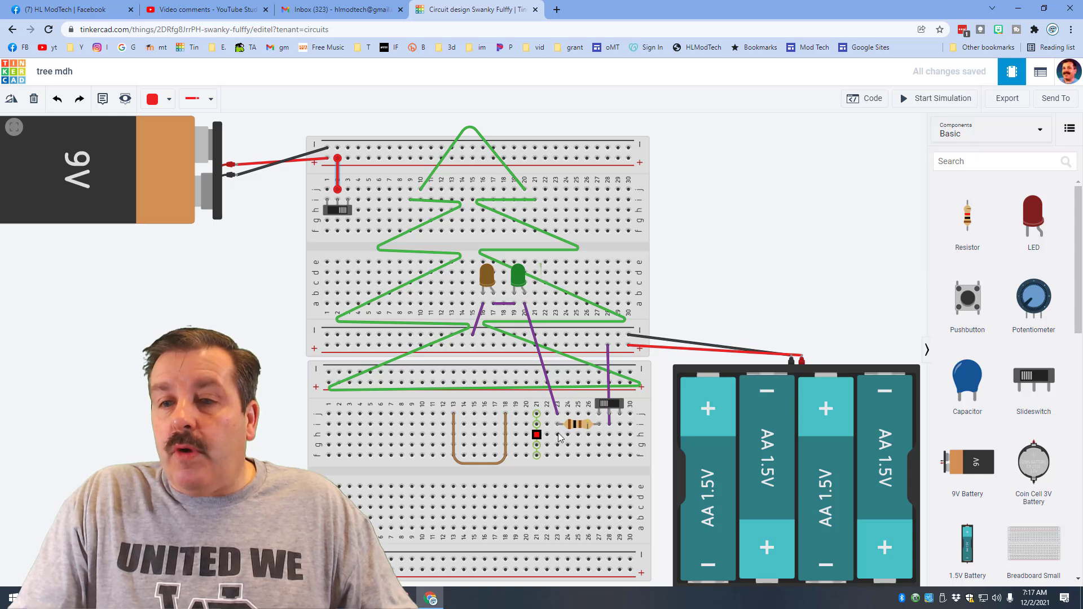
{"action": "left_click", "coordinate": [576, 425]}
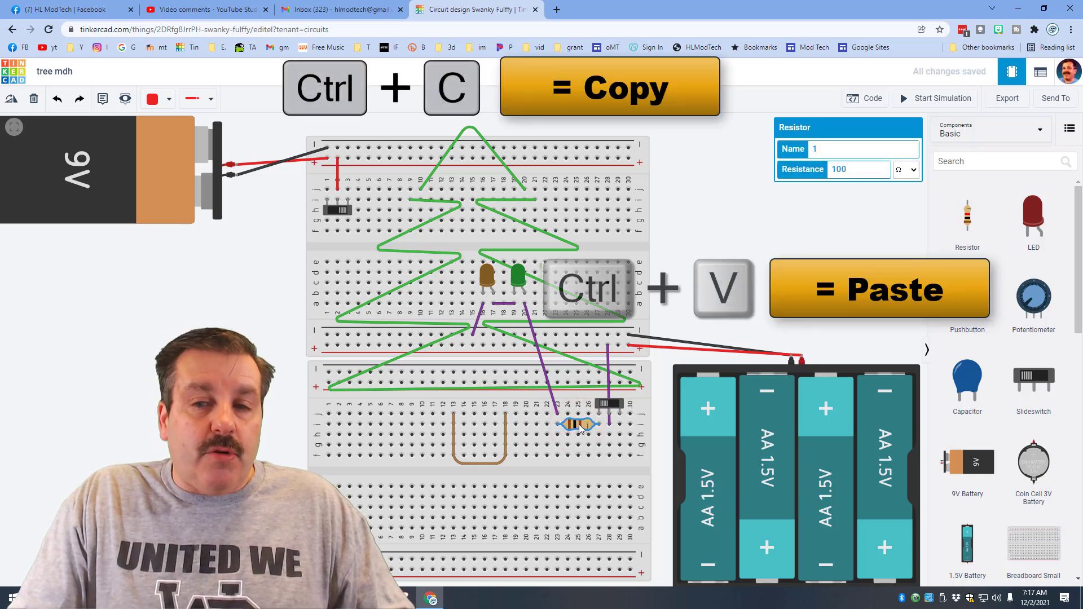